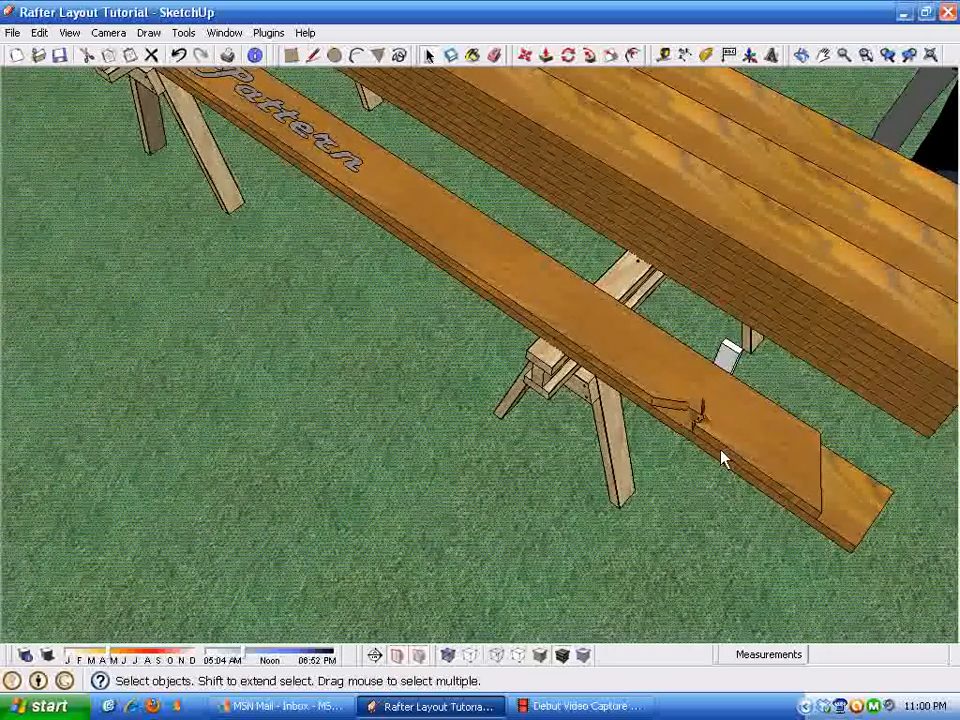
Orbit around the pattern board, sawhorses and house, then delete the entire jobsite model.
{"action": "left_click_drag", "start_coordinate": [725, 458], "coordinate": [780, 435]}
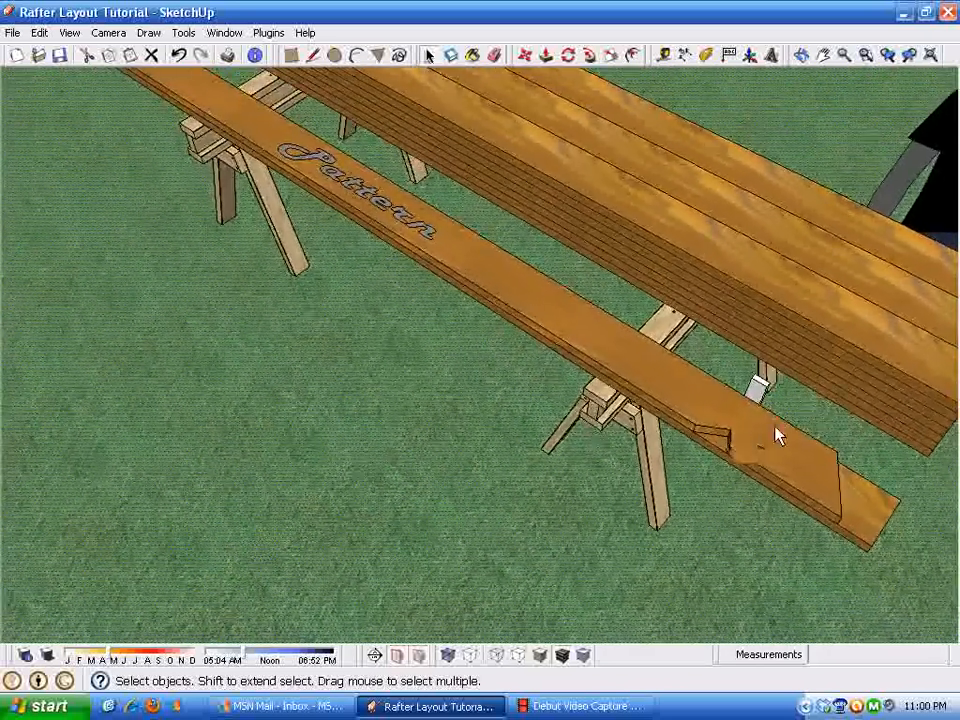
{"action": "left_click_drag", "start_coordinate": [780, 435], "coordinate": [757, 357]}
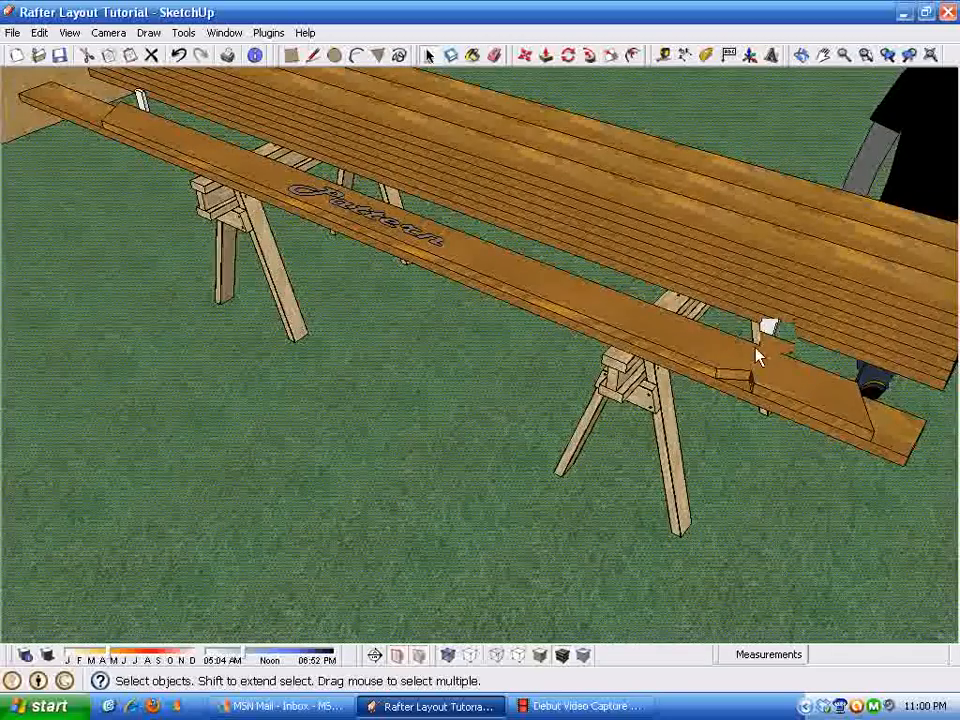
{"action": "left_click_drag", "start_coordinate": [755, 355], "coordinate": [520, 327]}
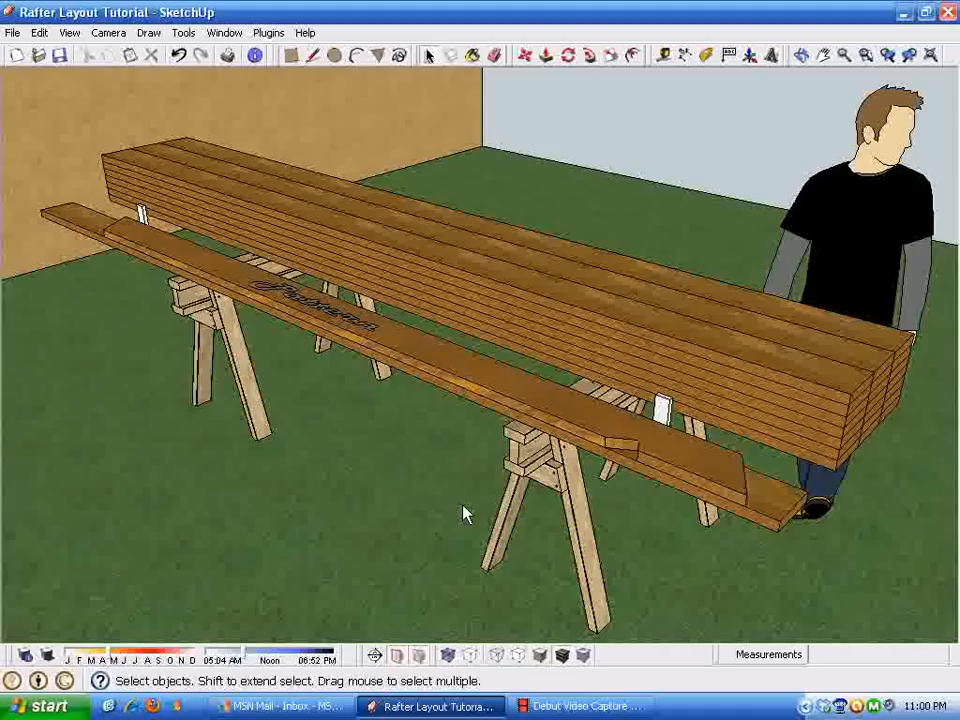
{"action": "mouse_move", "coordinate": [584, 438]}
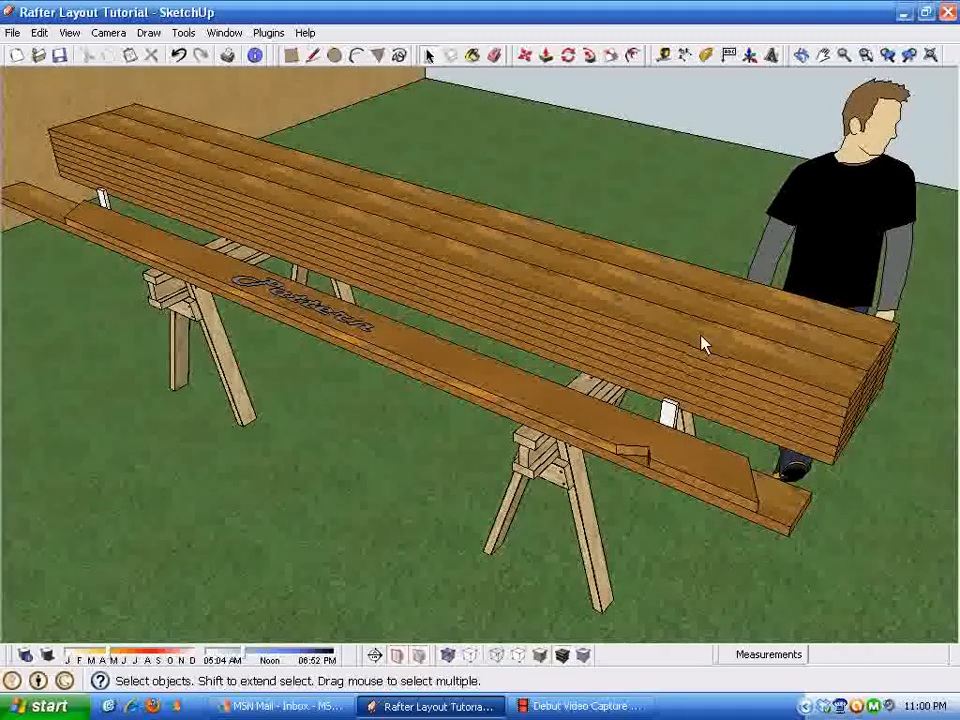
{"action": "left_click_drag", "start_coordinate": [700, 344], "coordinate": [645, 384]}
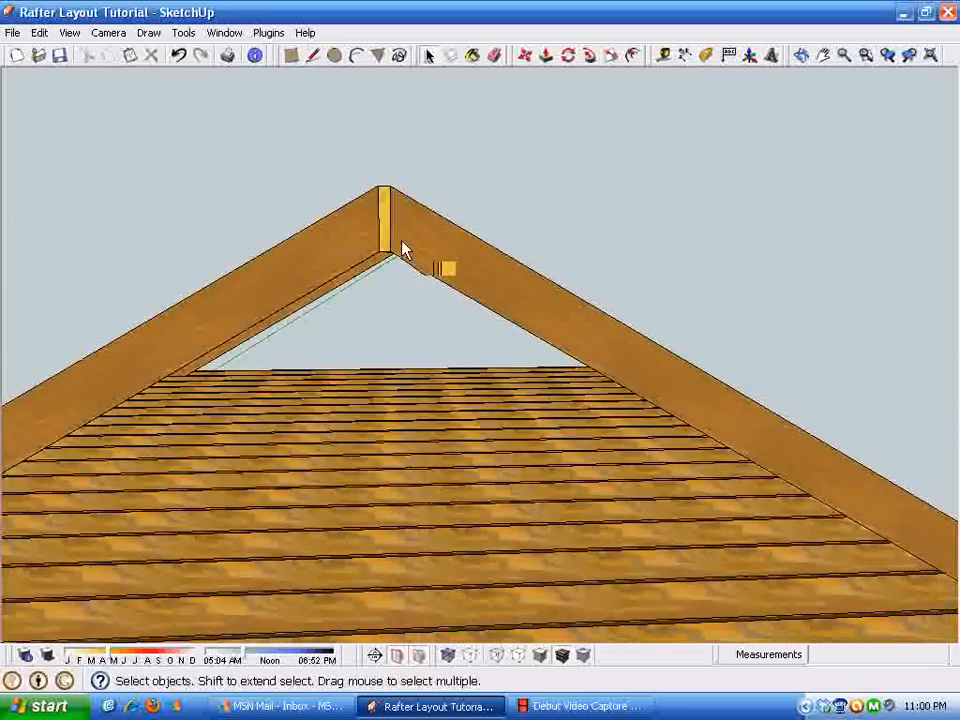
{"action": "left_click_drag", "start_coordinate": [400, 250], "coordinate": [305, 258]}
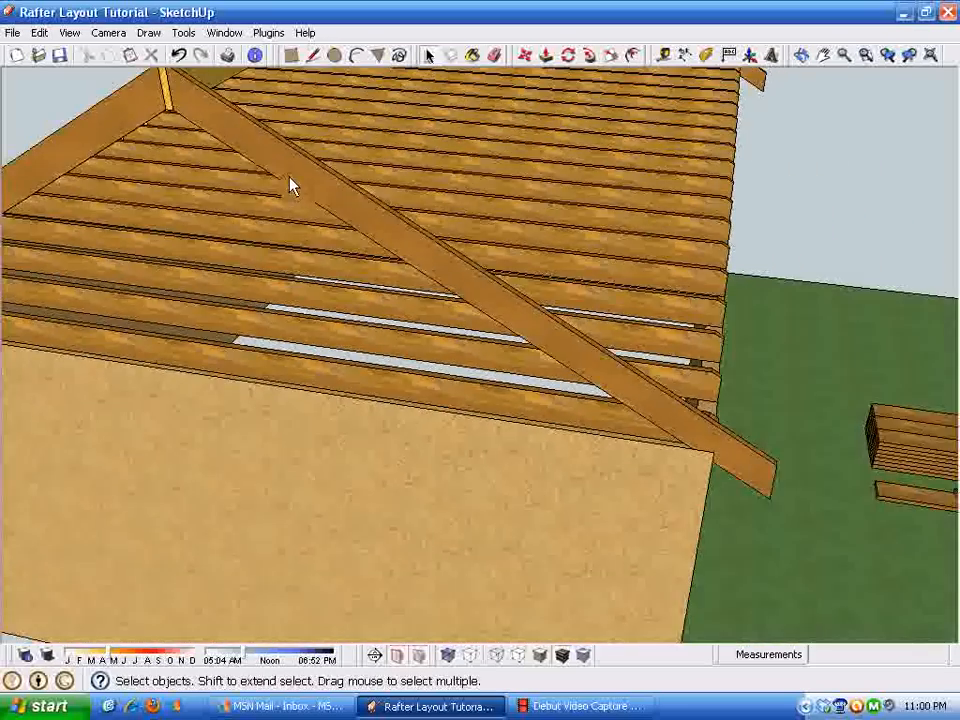
{"action": "left_click_drag", "start_coordinate": [290, 185], "coordinate": [410, 370]}
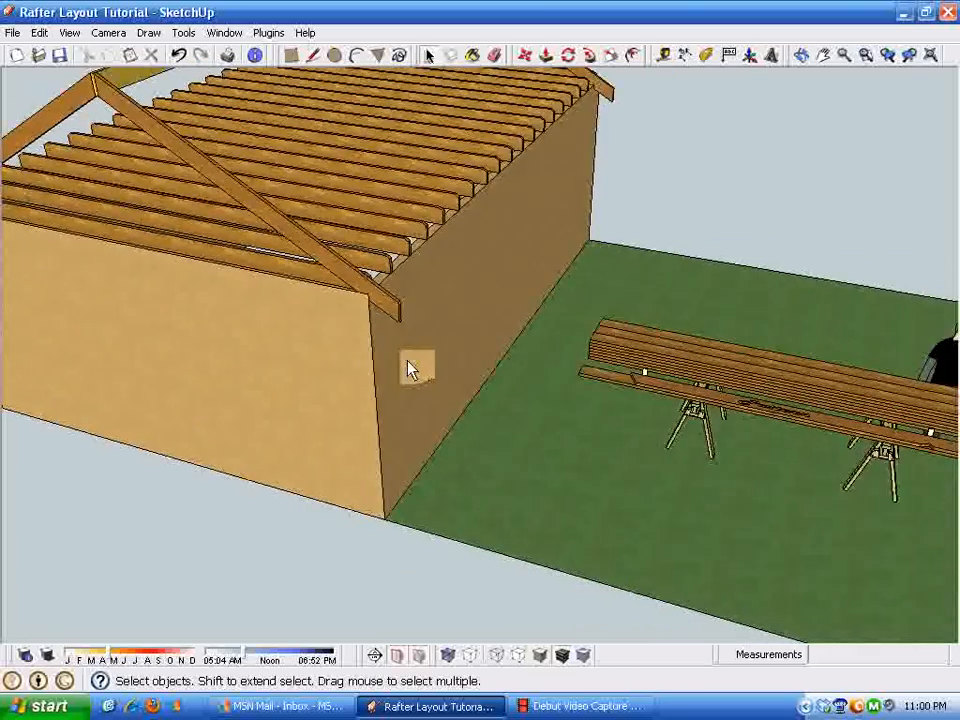
{"action": "left_click_drag", "start_coordinate": [420, 370], "coordinate": [430, 405]}
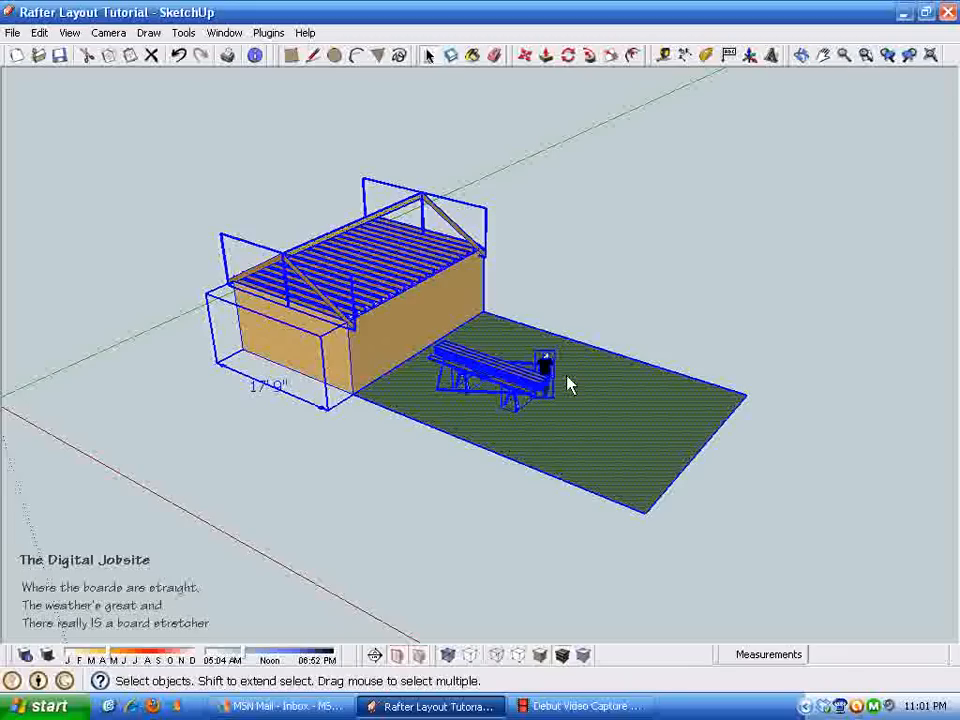
{"action": "mouse_move", "coordinate": [413, 331]}
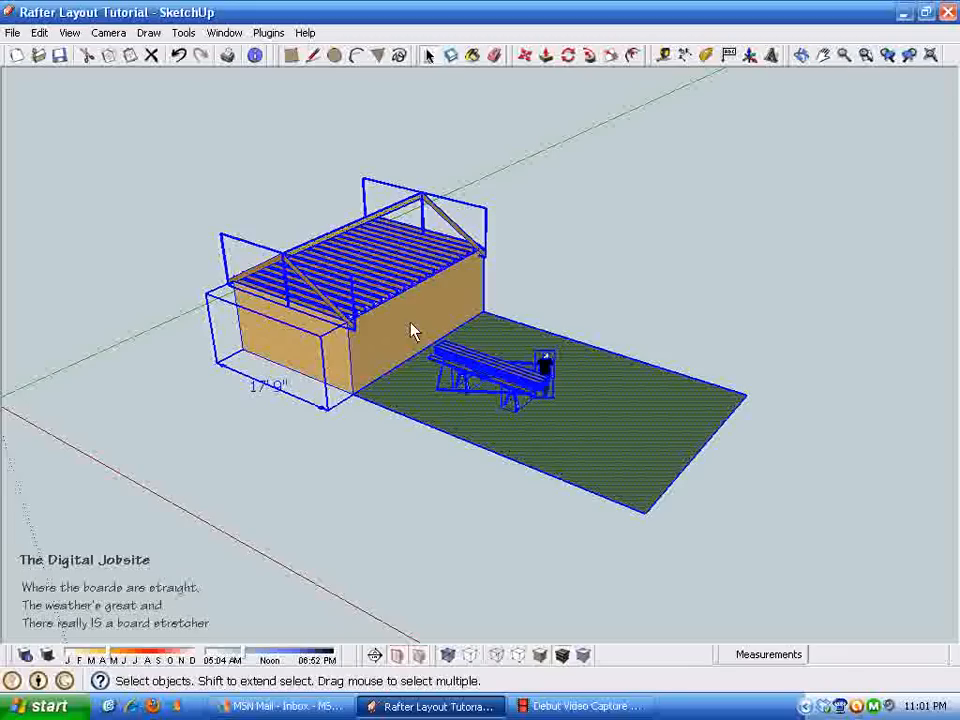
{"action": "key", "text": "Delete"}
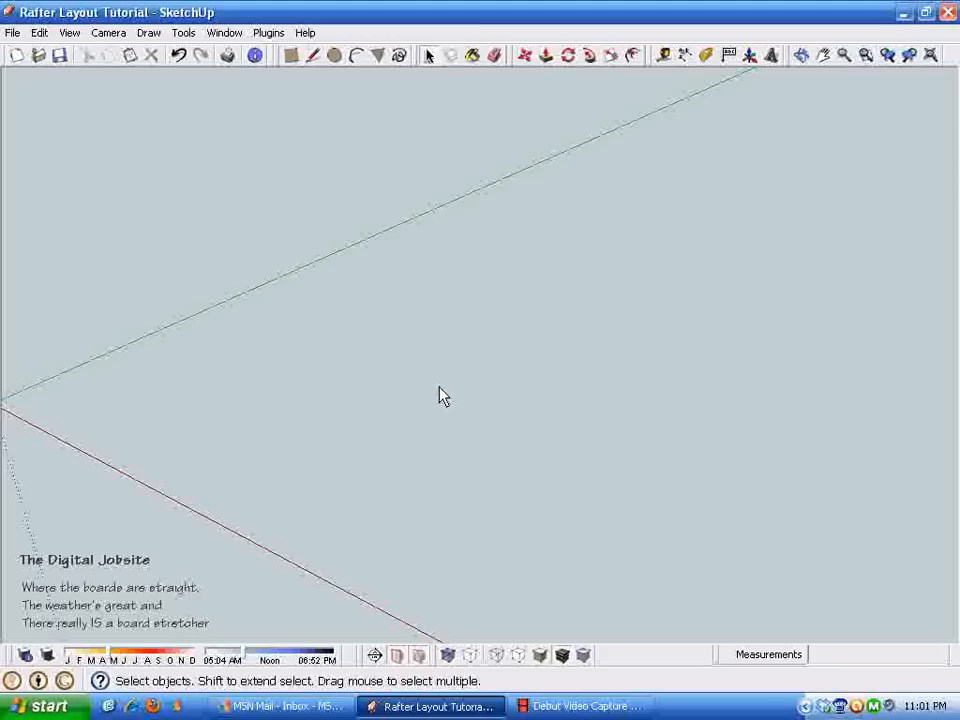
Draw a 17'9" base edge, an 8' upright edge and close the outline into a vertical face with the Line tool.
{"action": "left_click", "coordinate": [292, 55]}
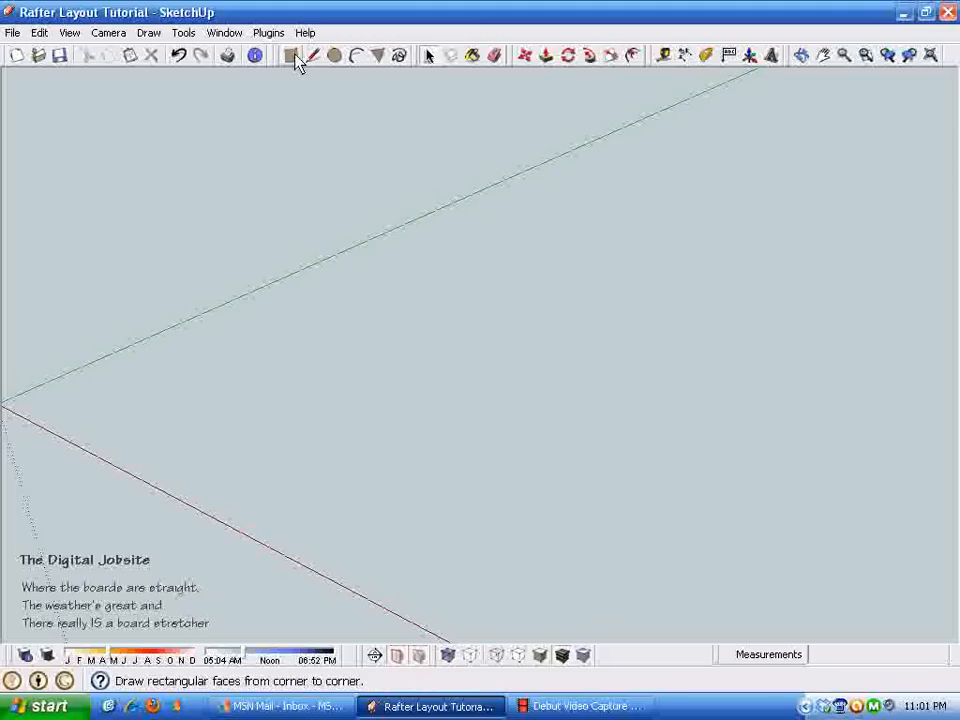
{"action": "left_click", "coordinate": [293, 55]}
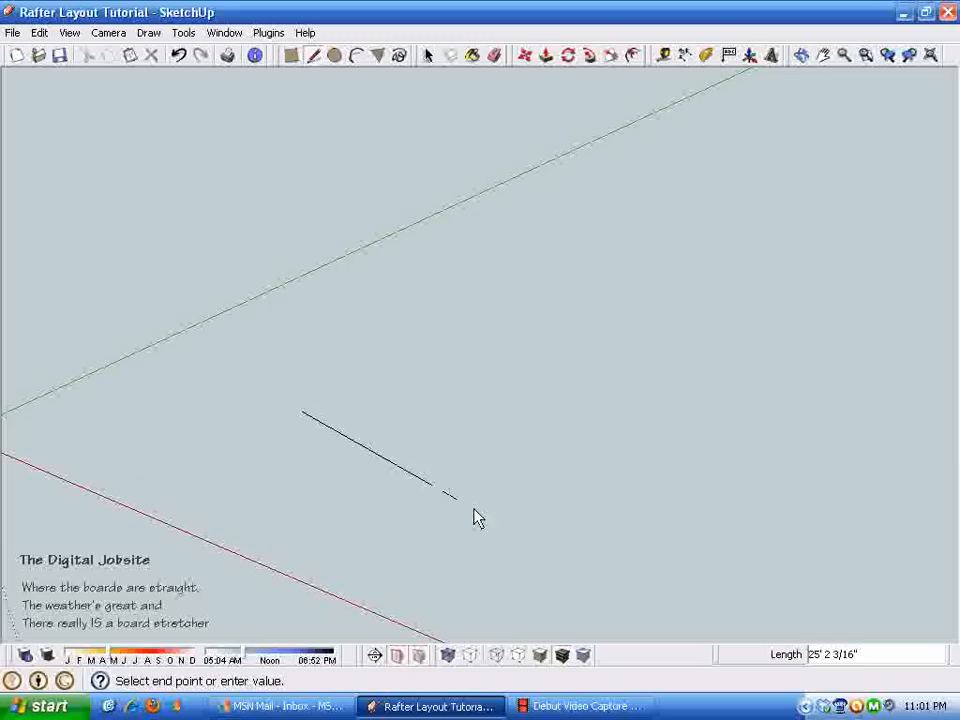
{"action": "mouse_move", "coordinate": [517, 497]}
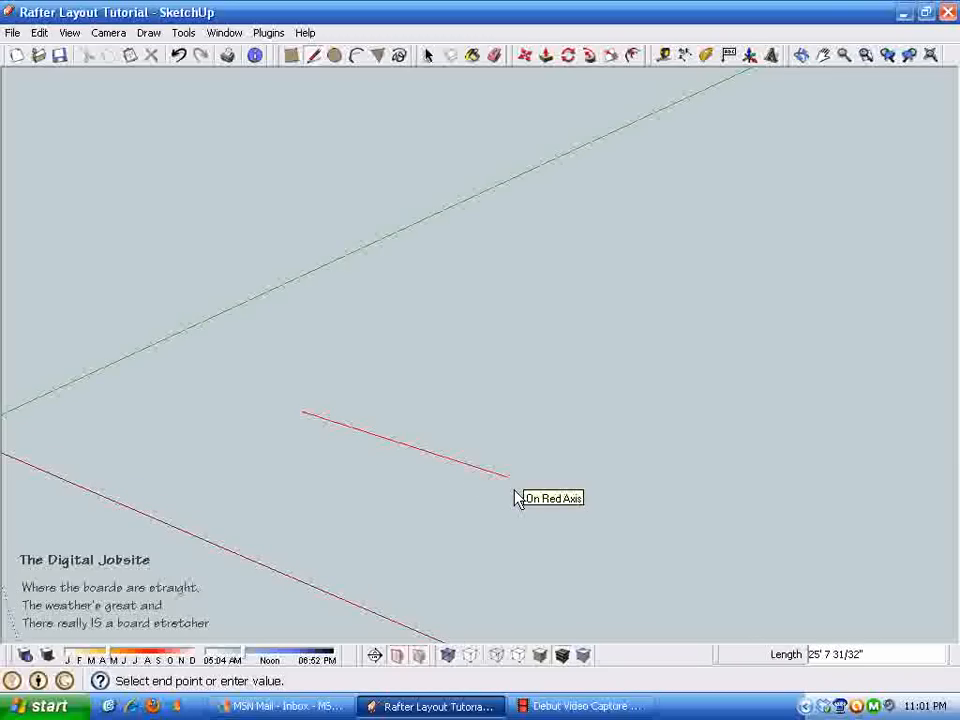
{"action": "mouse_move", "coordinate": [519, 499]}
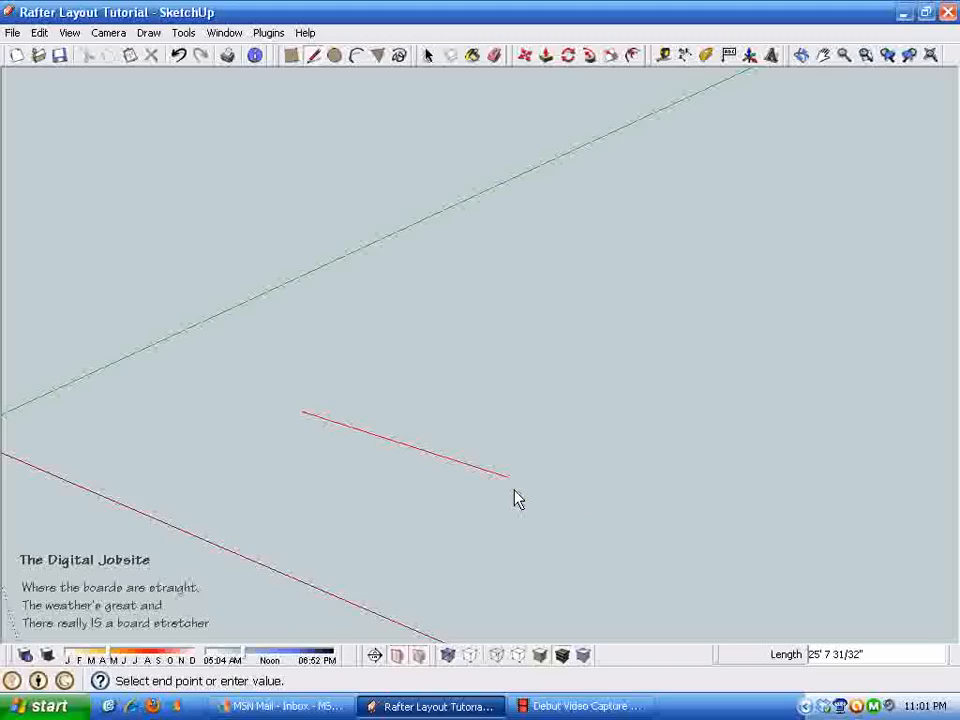
{"action": "mouse_move", "coordinate": [518, 491]}
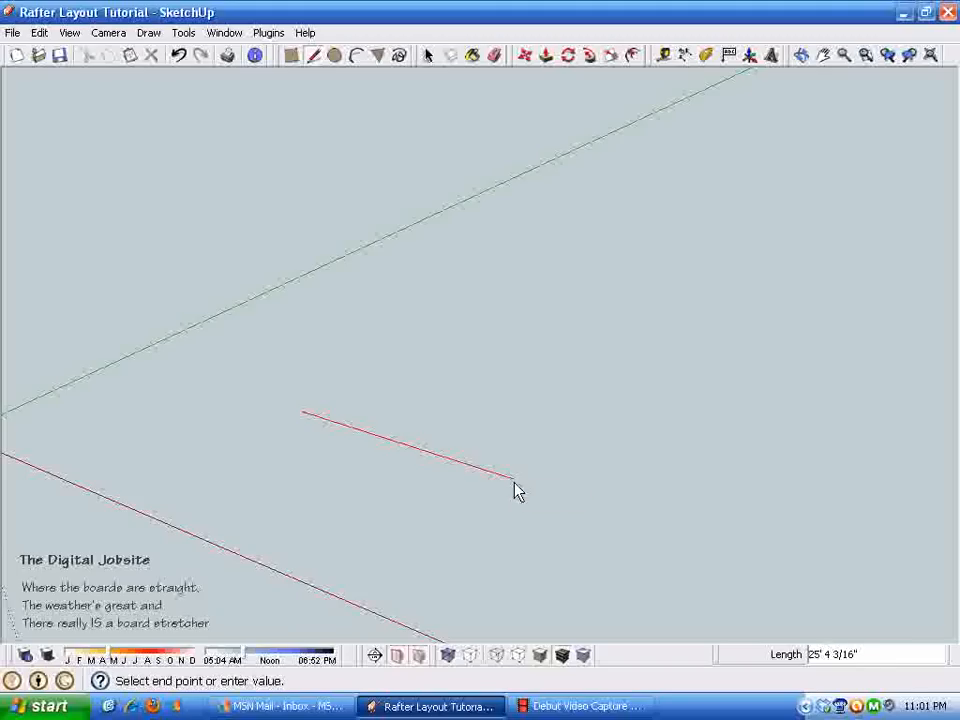
{"action": "mouse_move", "coordinate": [503, 480]}
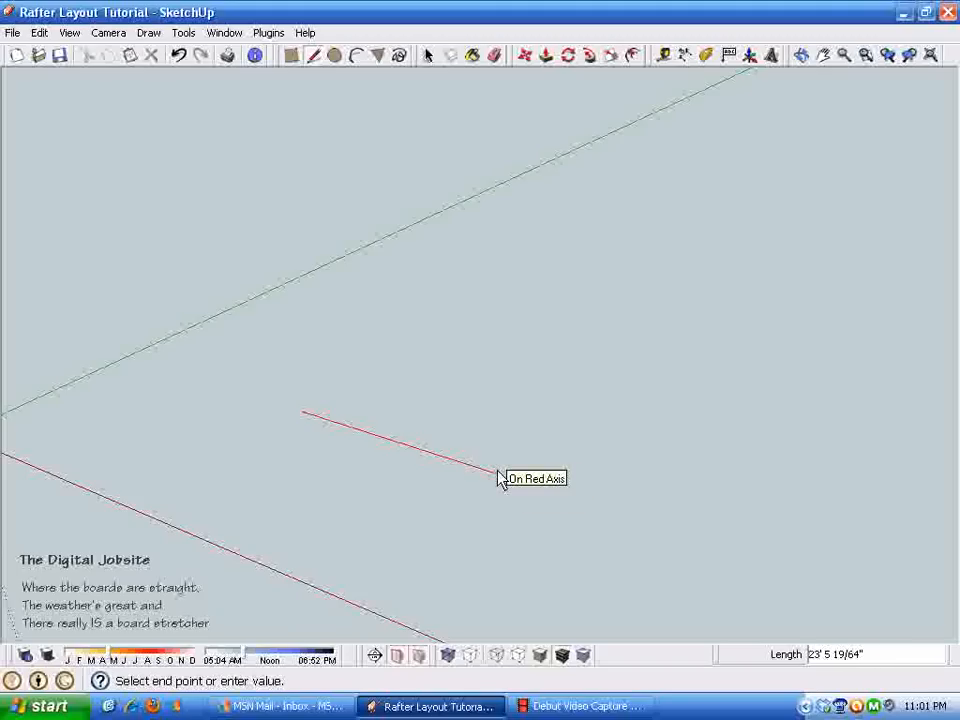
{"action": "type", "text": "17"}
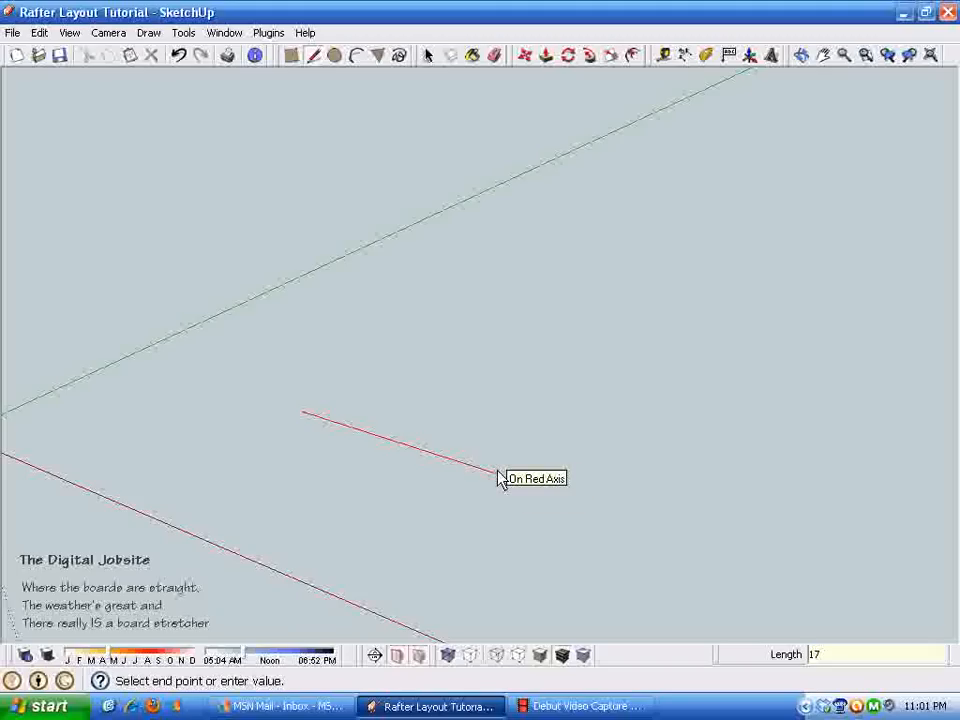
{"action": "type", "text": "17'9"}
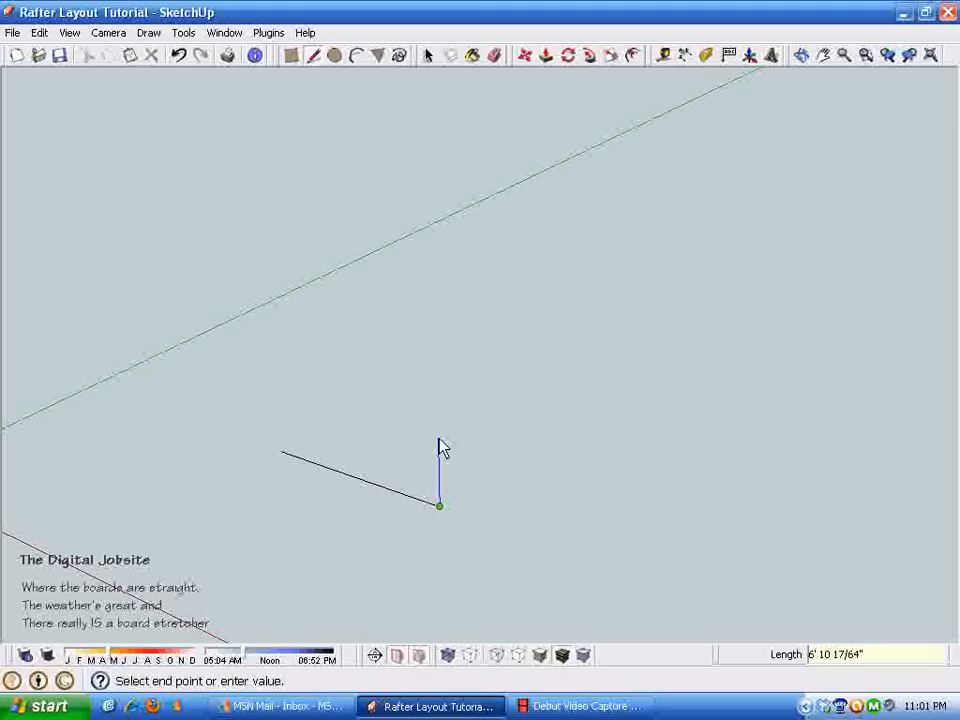
{"action": "mouse_move", "coordinate": [444, 452]}
{"action": "type", "text": "8"}
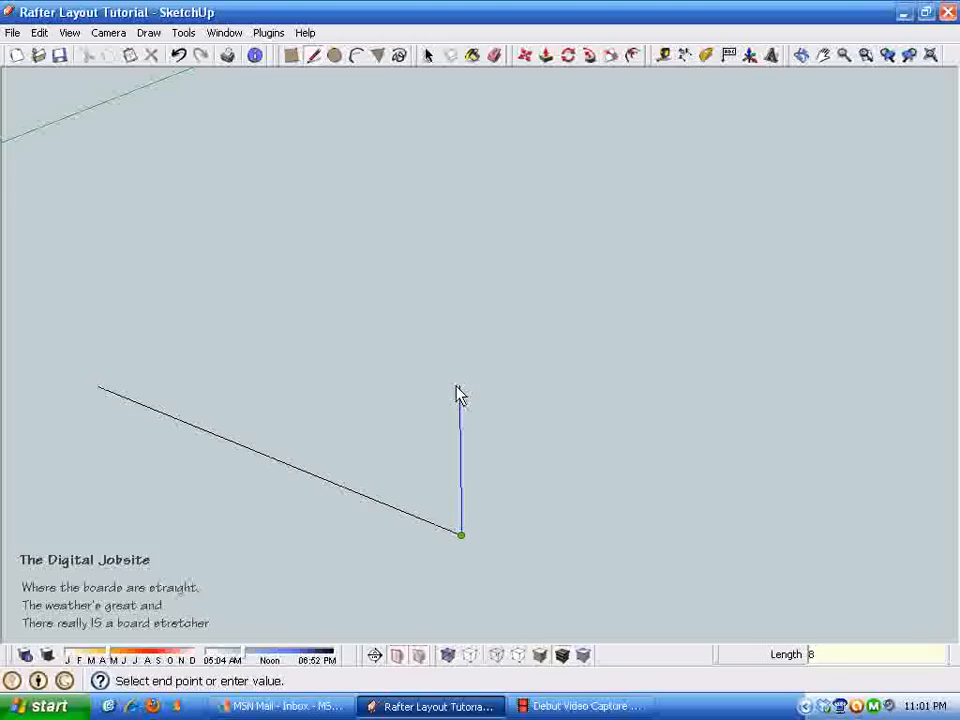
{"action": "left_click", "coordinate": [458, 345]}
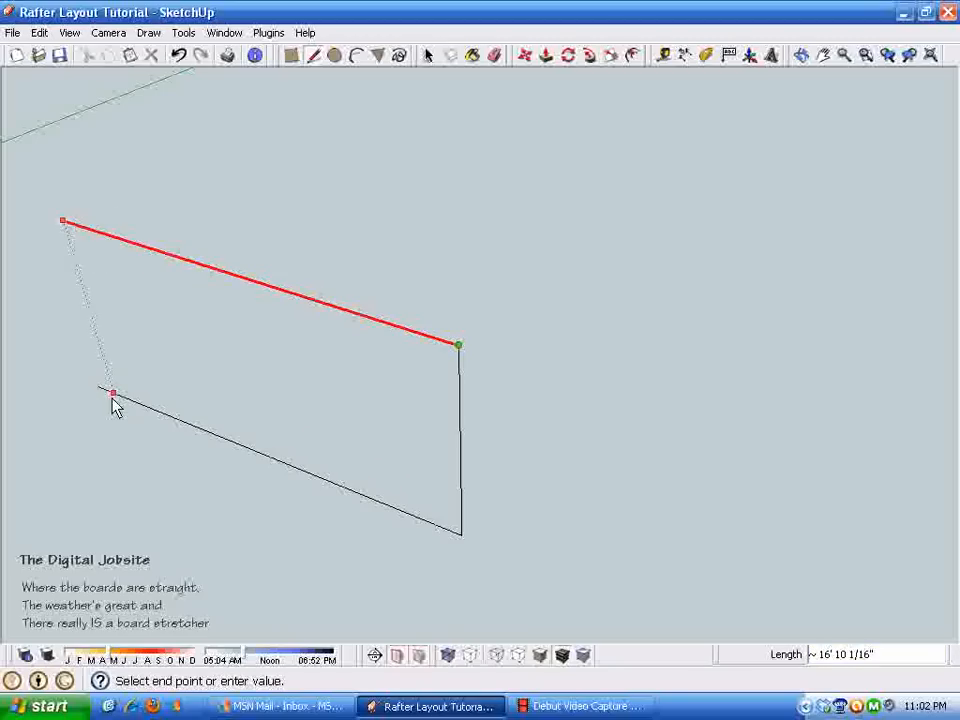
{"action": "left_click", "coordinate": [113, 393]}
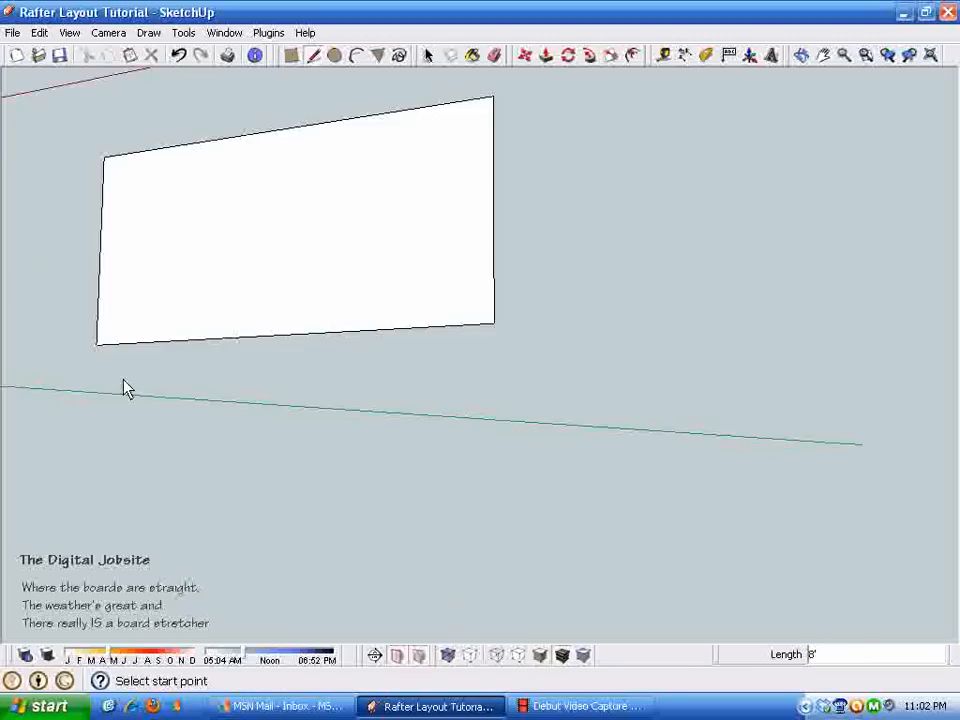
Push/Pull the upright rectangle into a box and dismiss the hidden geometry merge warning.
{"action": "left_click", "coordinate": [427, 56]}
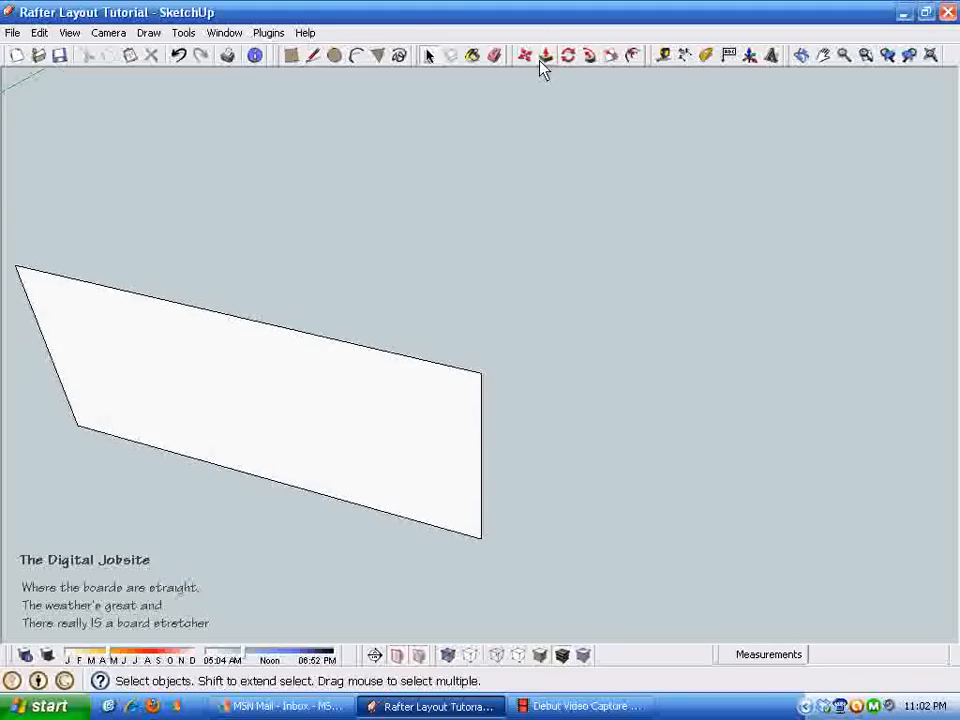
{"action": "left_click", "coordinate": [545, 55]}
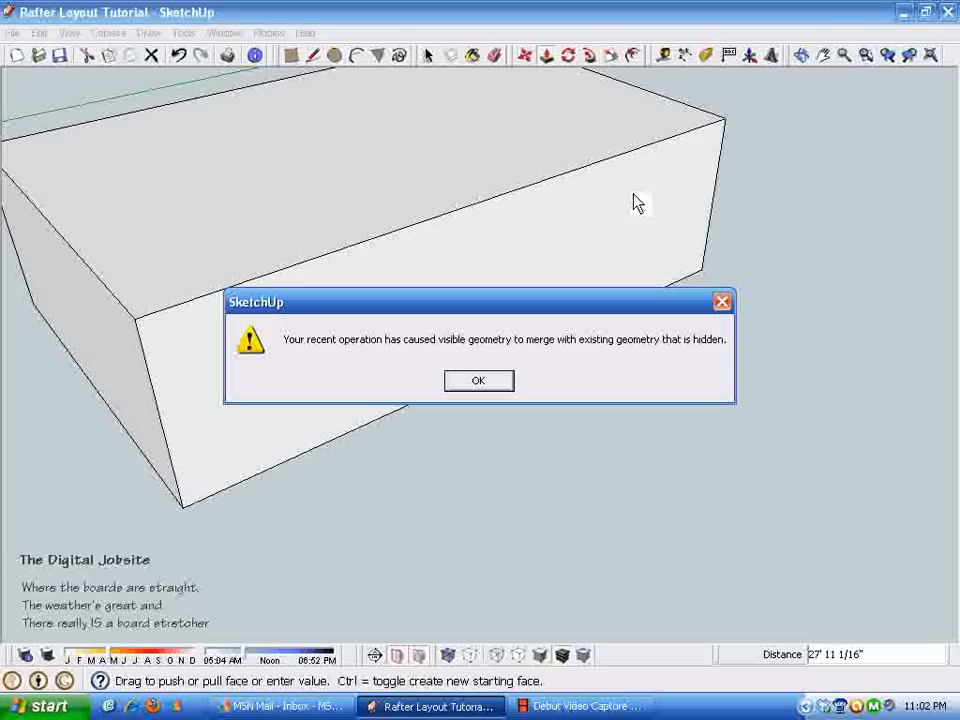
{"action": "mouse_move", "coordinate": [735, 468]}
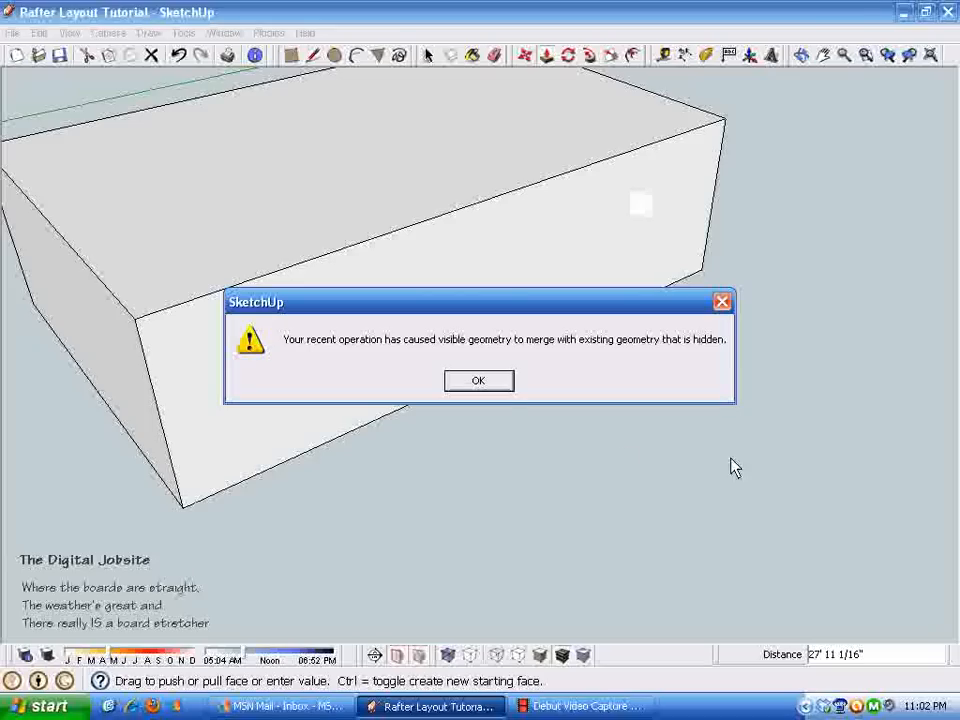
{"action": "left_click", "coordinate": [478, 380]}
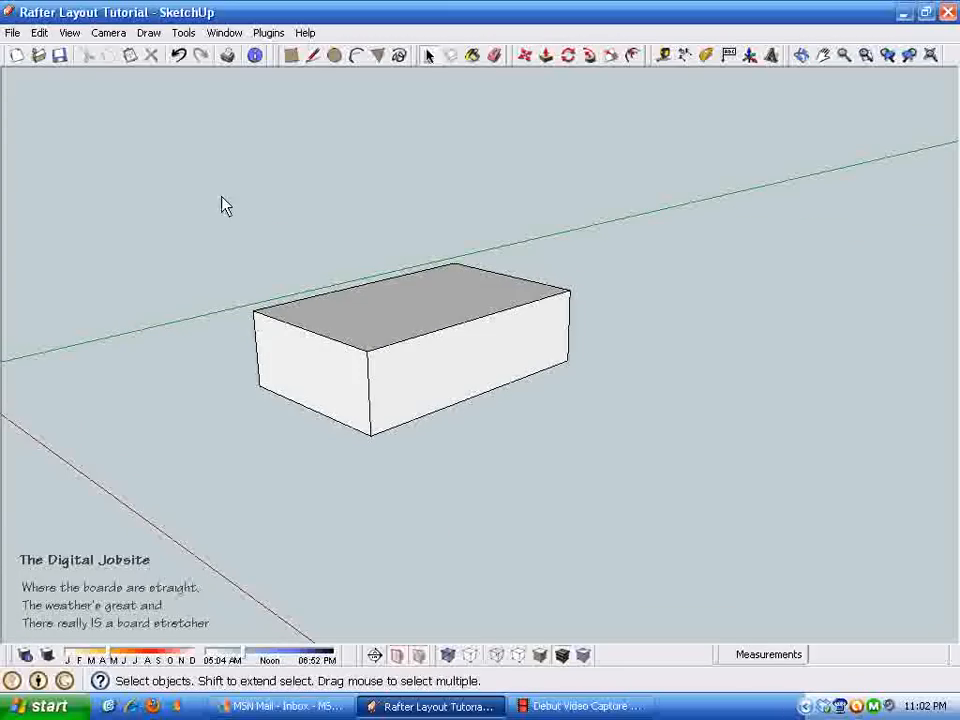
Undo the extrusion and move the rectangle onto the axes origin.
{"action": "left_click", "coordinate": [179, 55]}
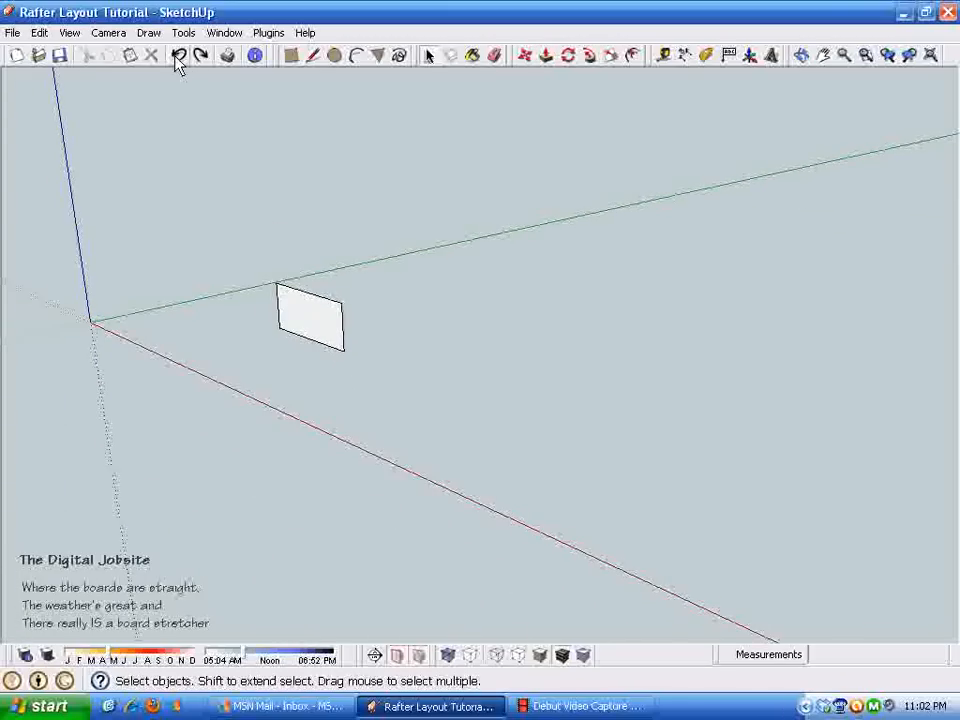
{"action": "left_click", "coordinate": [178, 55]}
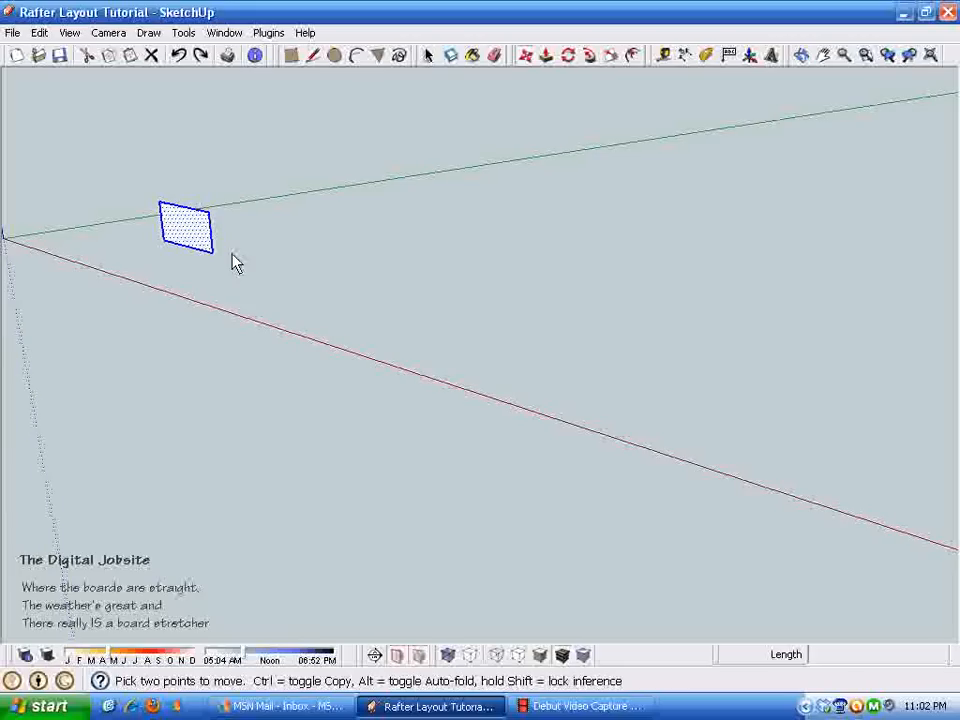
{"action": "left_click_drag", "start_coordinate": [185, 230], "coordinate": [518, 310]}
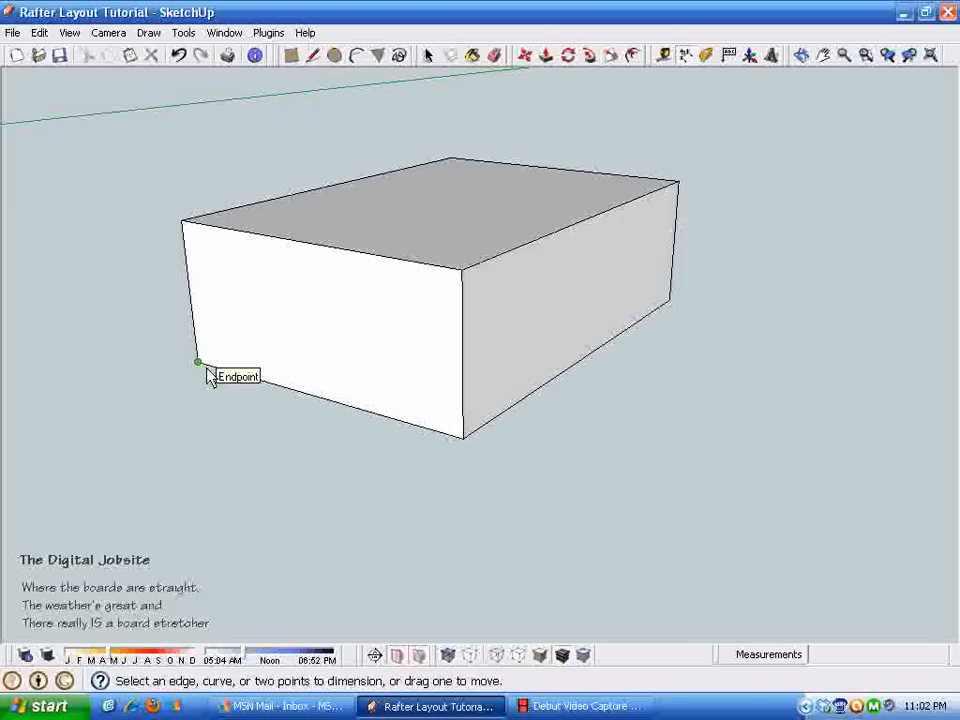
Dimension the box's front edge from corner to corner.
{"action": "left_click", "coordinate": [197, 362]}
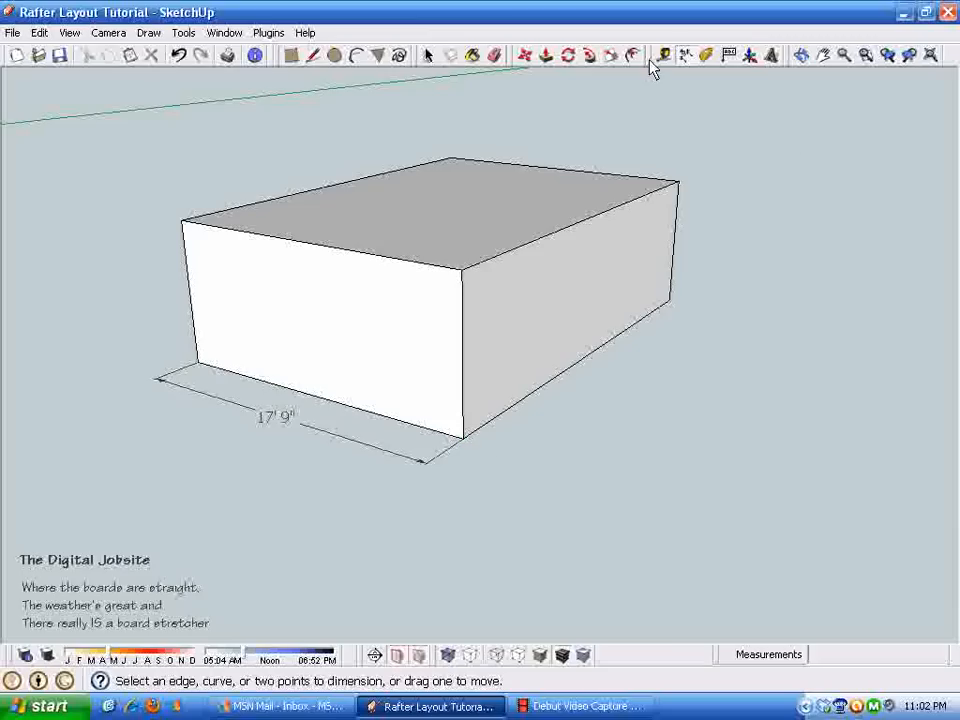
{"action": "left_click", "coordinate": [455, 445]}
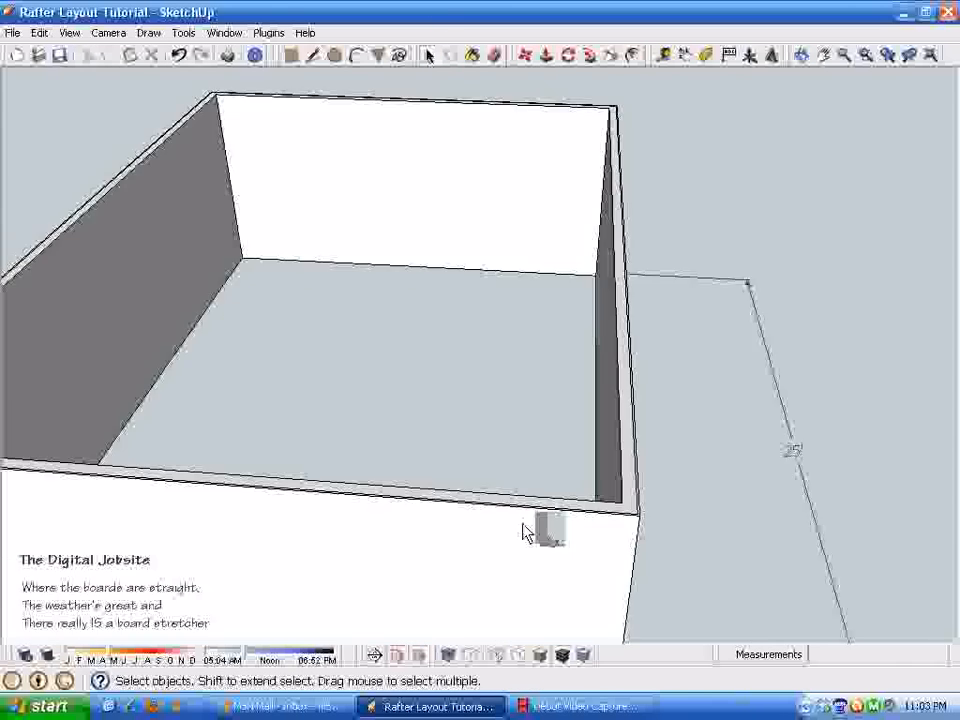
Window-select the whole walled box and make it a group from the context menu.
{"action": "left_click_drag", "start_coordinate": [530, 530], "coordinate": [500, 448]}
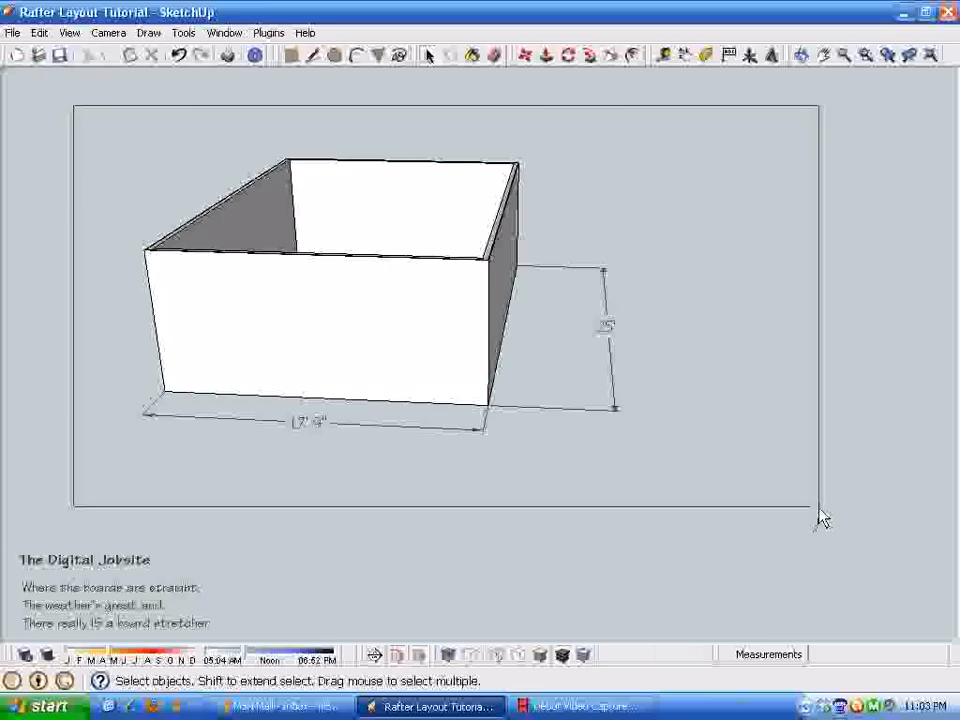
{"action": "right_click", "coordinate": [425, 312]}
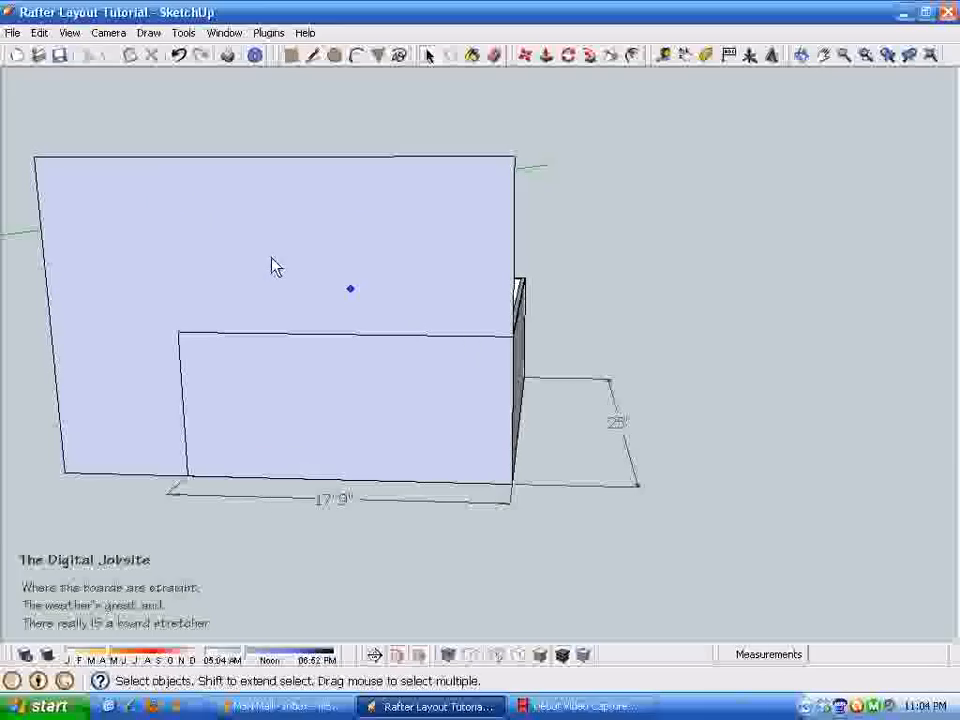
Reverse the back-facing panel so its front side faces outward.
{"action": "right_click", "coordinate": [278, 266]}
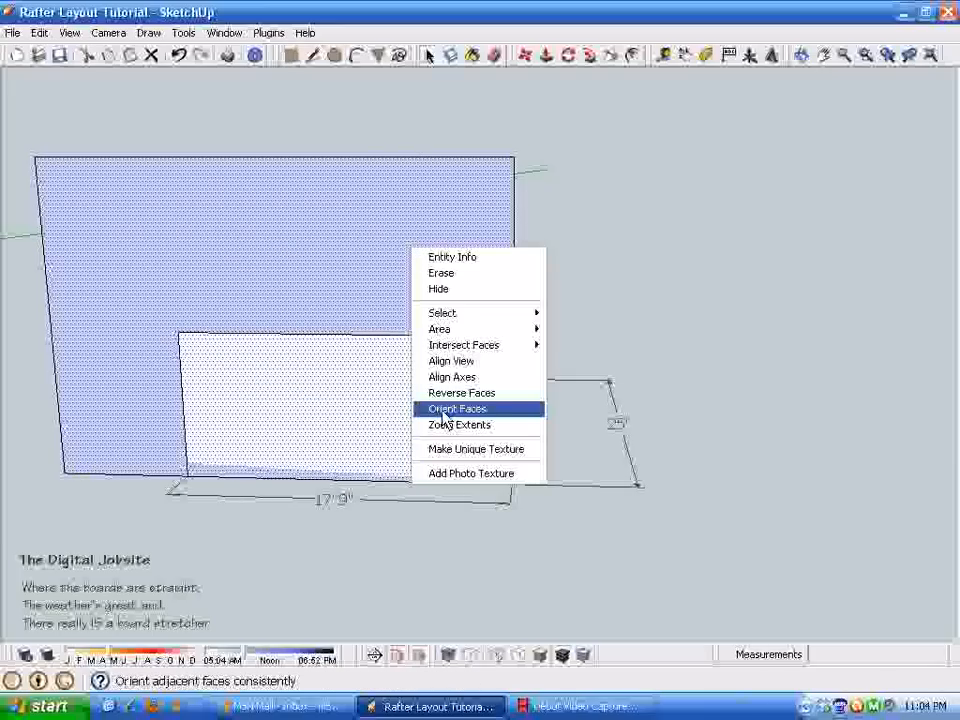
{"action": "mouse_move", "coordinate": [470, 329]}
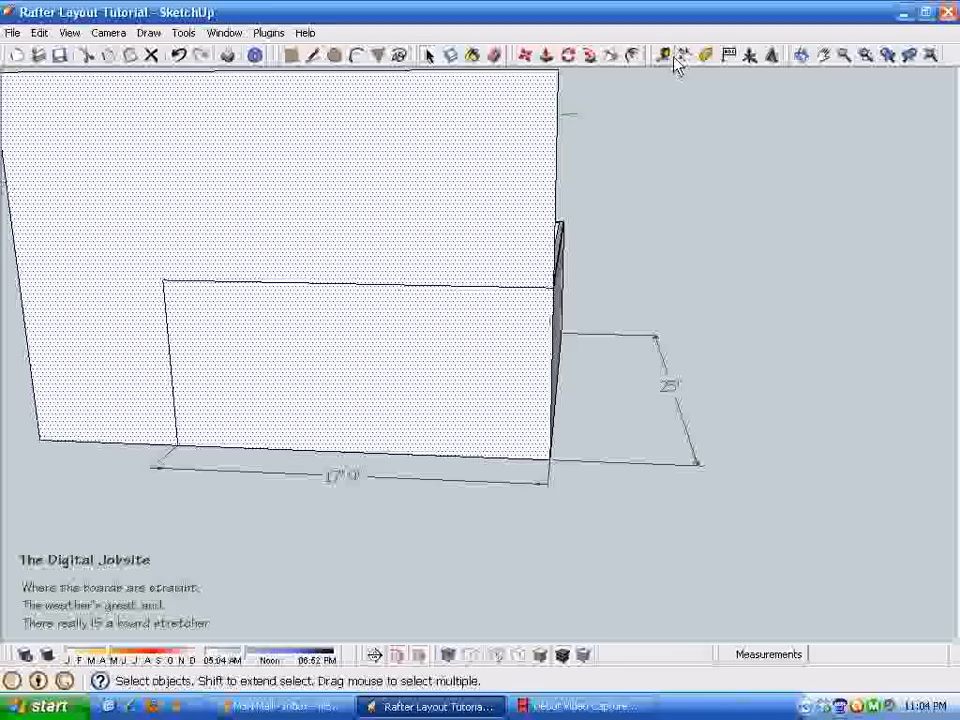
Place Tape Measure guides at the panel's 8'10 1/2" midpoint and off the wall's top edge.
{"action": "left_click", "coordinate": [662, 55]}
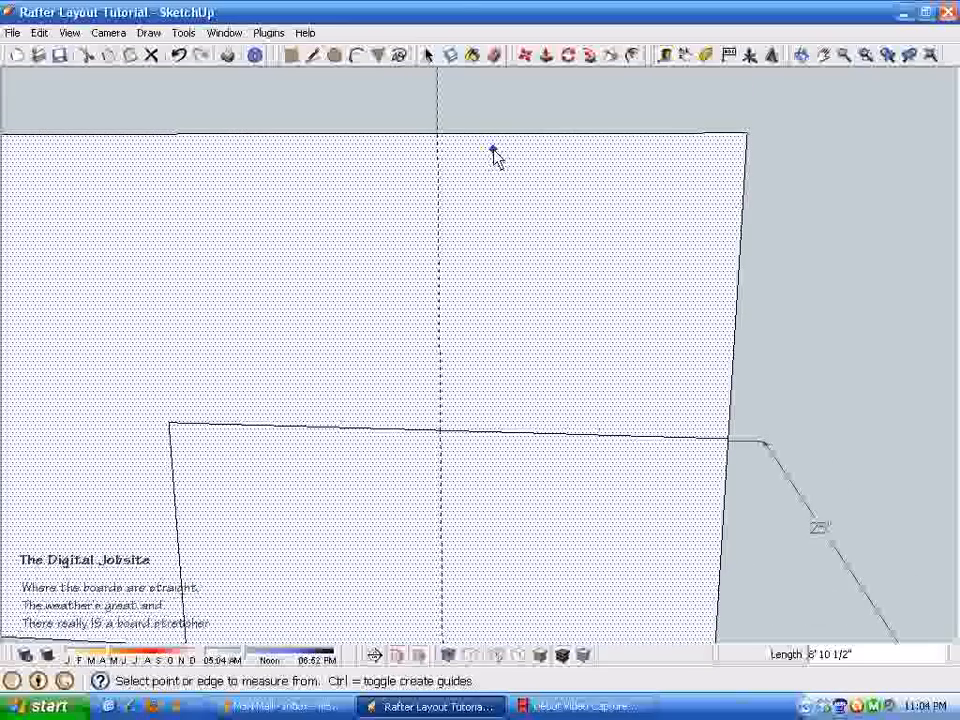
{"action": "mouse_move", "coordinate": [490, 408]}
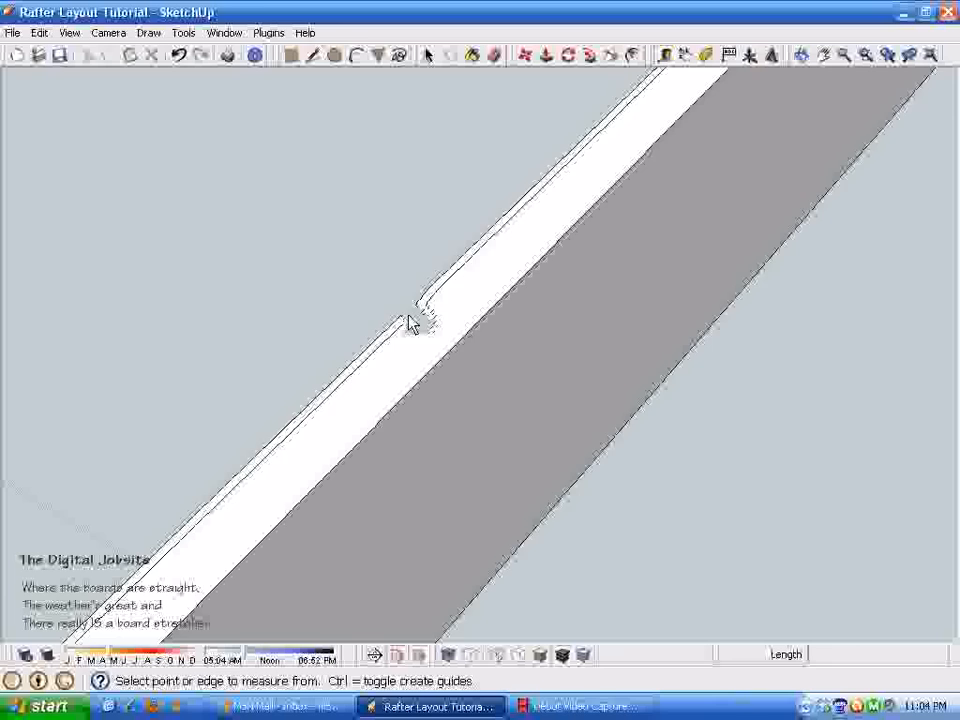
{"action": "left_click", "coordinate": [410, 300]}
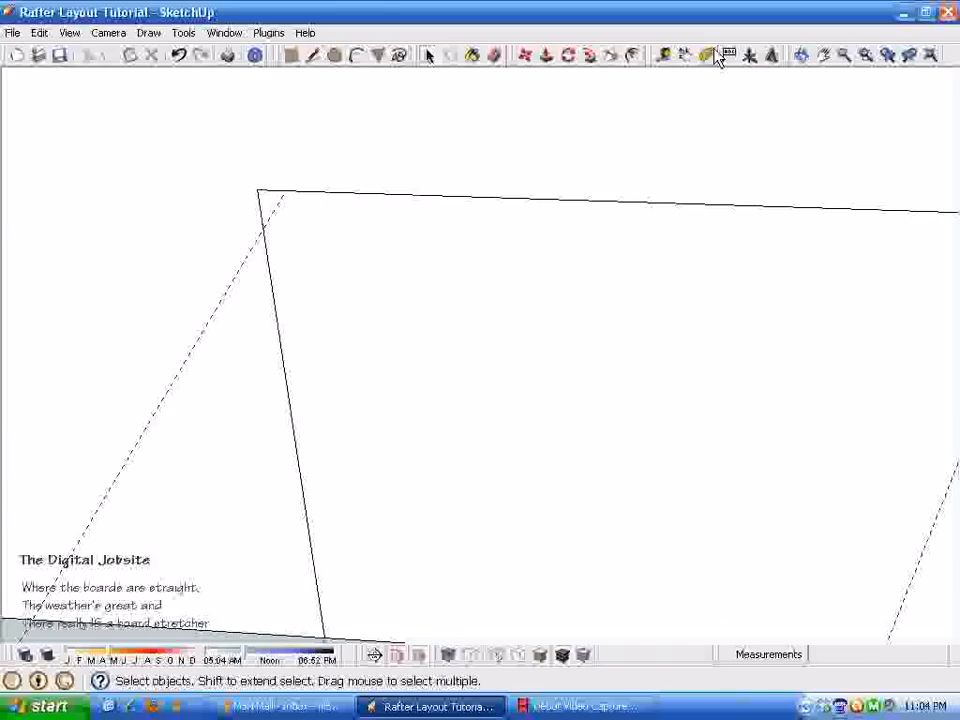
Start the Protractor tool to lay out the rafter pitch guides from the wall-top corner.
{"action": "left_click", "coordinate": [705, 55]}
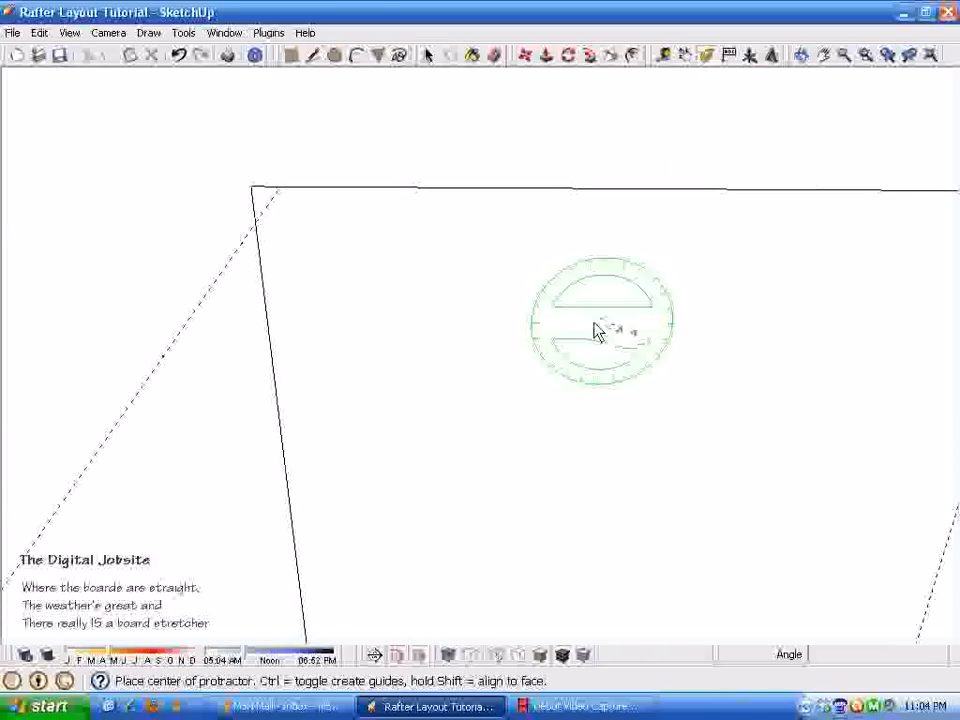
{"action": "mouse_move", "coordinate": [283, 263]}
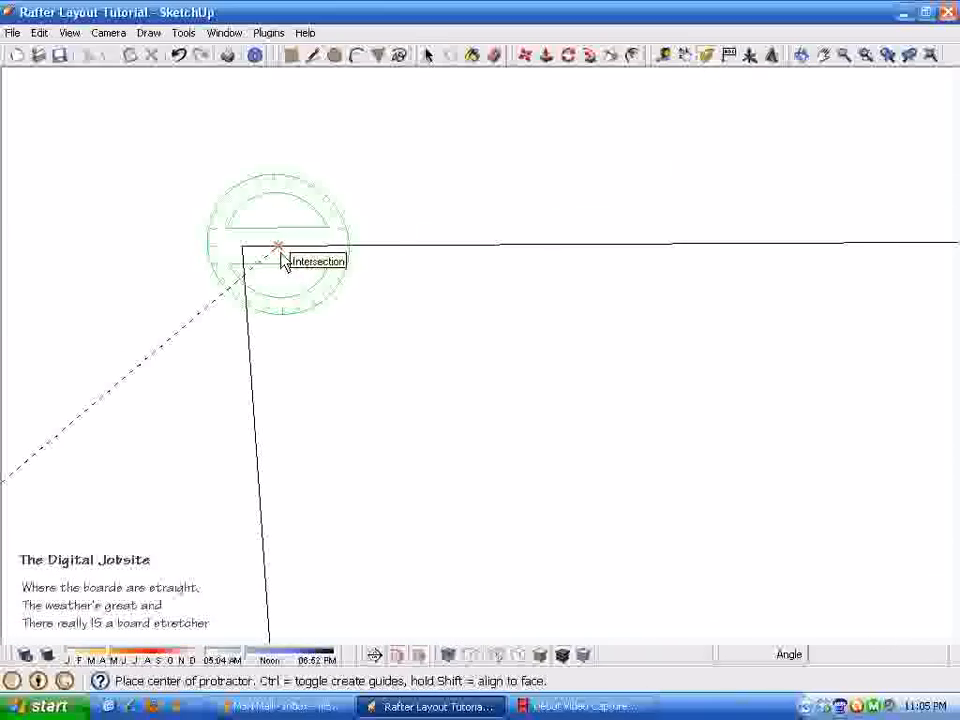
{"action": "mouse_move", "coordinate": [282, 258]}
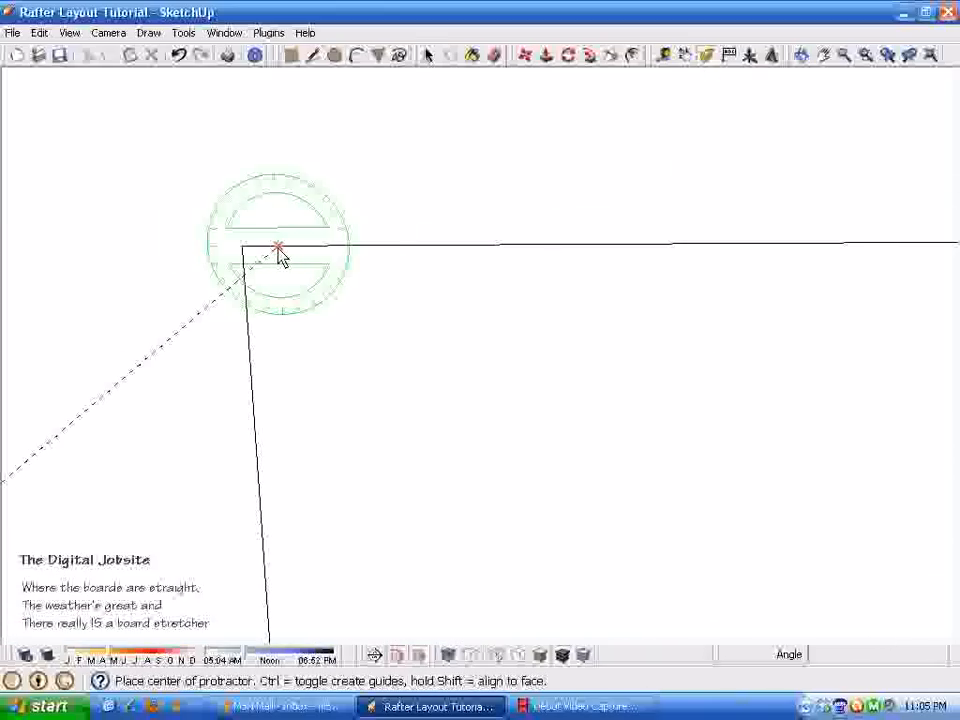
{"action": "mouse_move", "coordinate": [598, 262]}
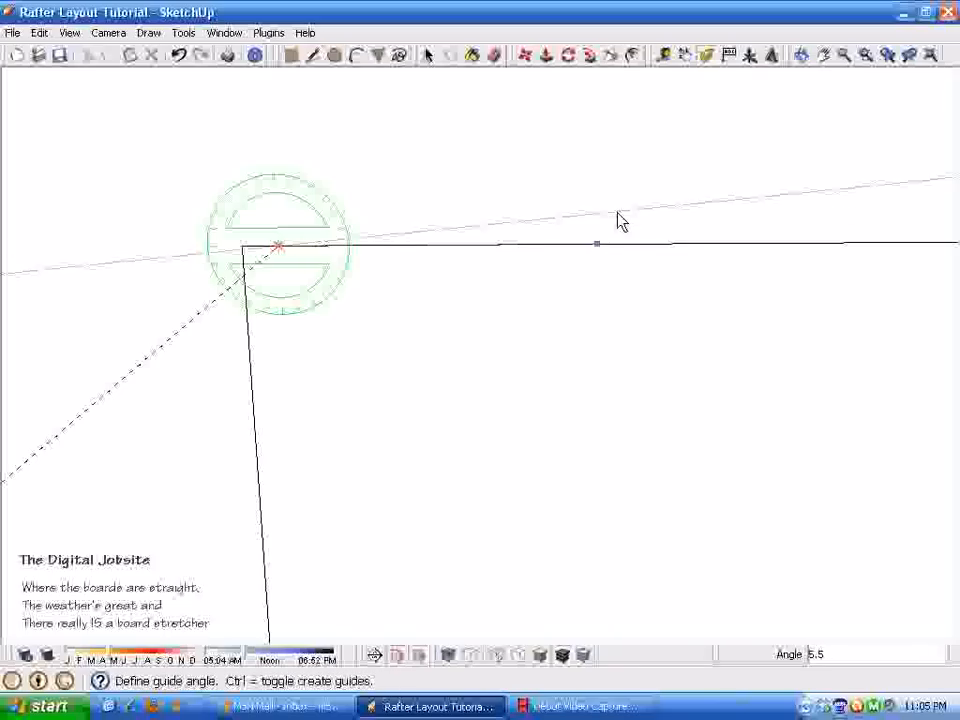
{"action": "mouse_move", "coordinate": [625, 175]}
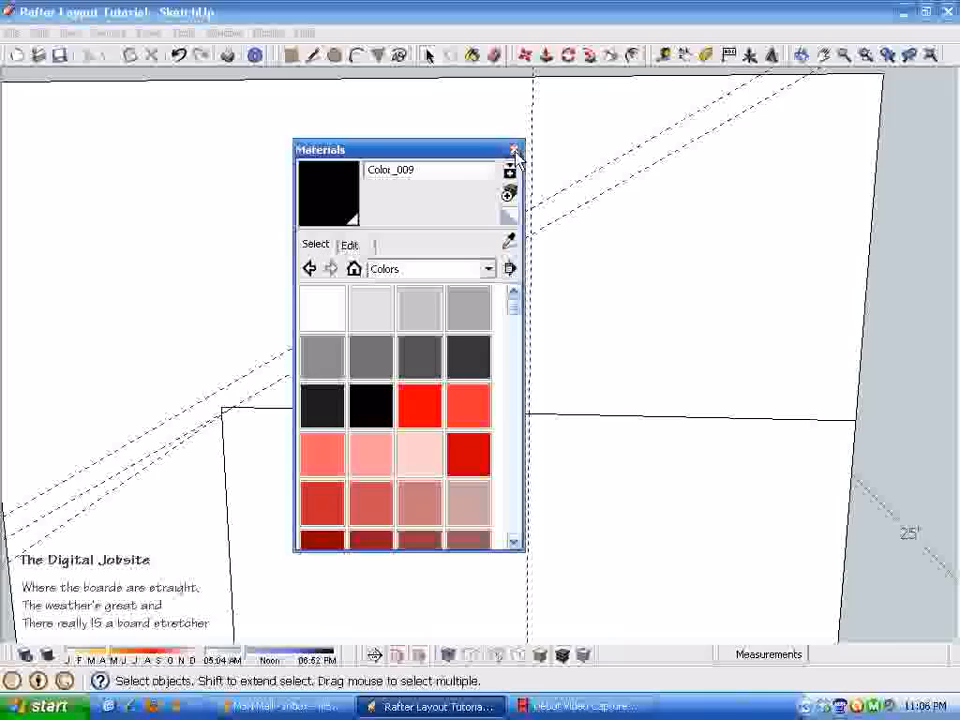
Dismiss the Materials palette and start a Tape Measure guide for the 12" overhang.
{"action": "left_click", "coordinate": [515, 150]}
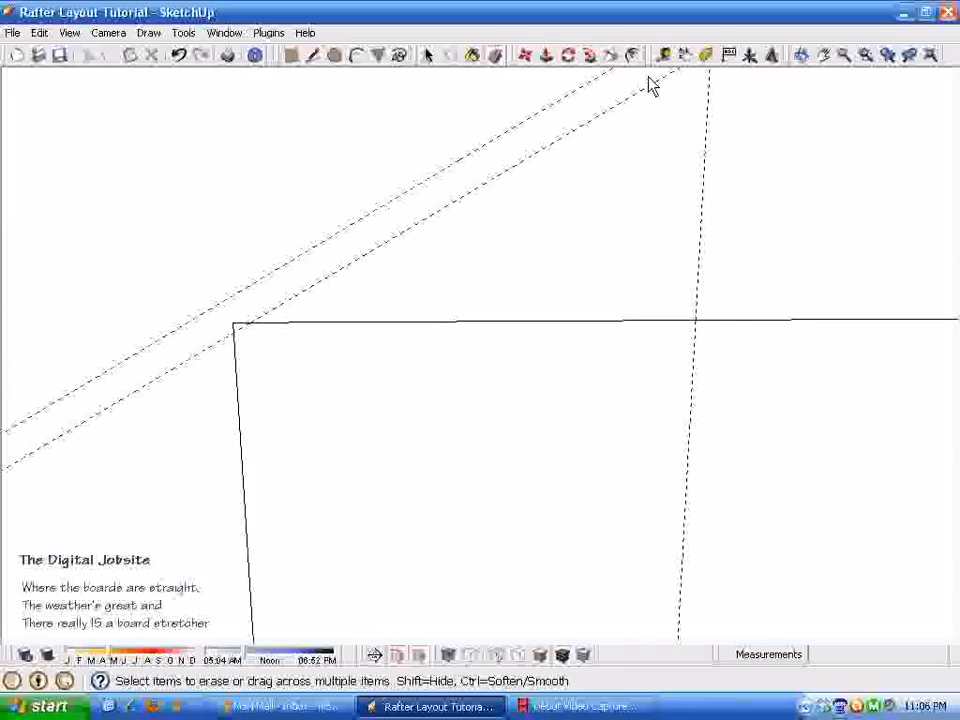
{"action": "left_click", "coordinate": [729, 55]}
{"action": "type", "text": "12"}
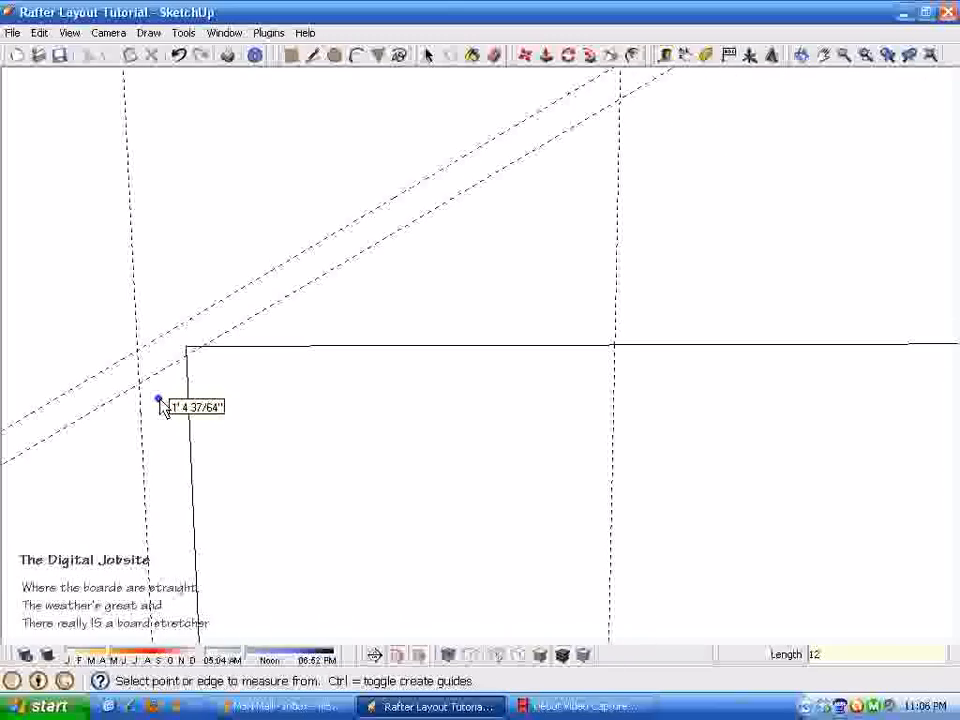
Draw the rafter end cut from the upper pitch guide down to the lower guide with the Line tool.
{"action": "left_click", "coordinate": [313, 55]}
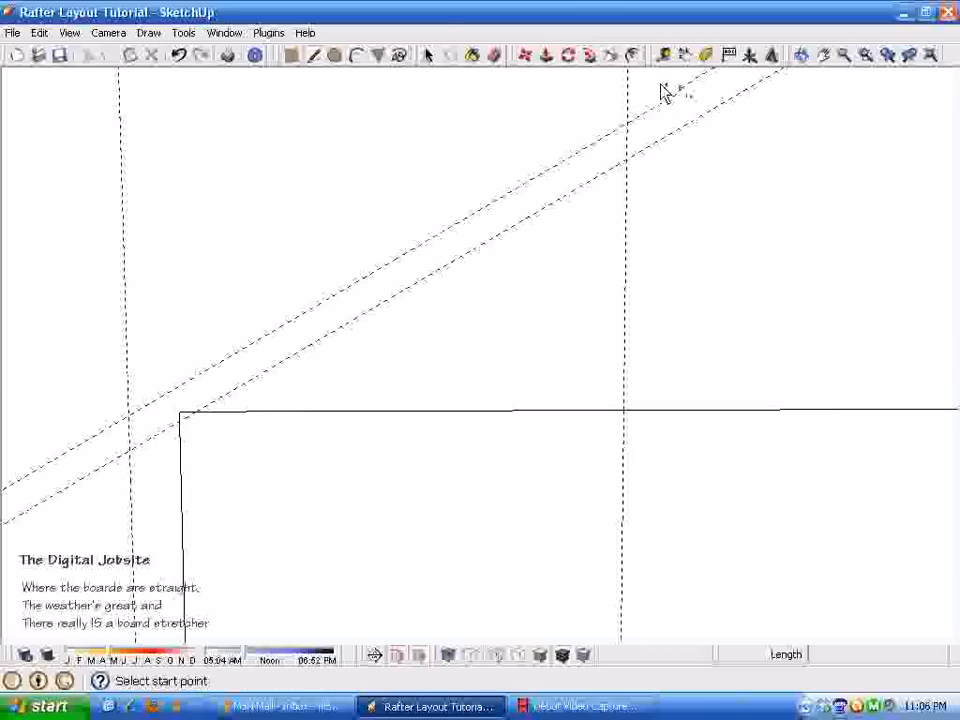
{"action": "left_click", "coordinate": [626, 133]}
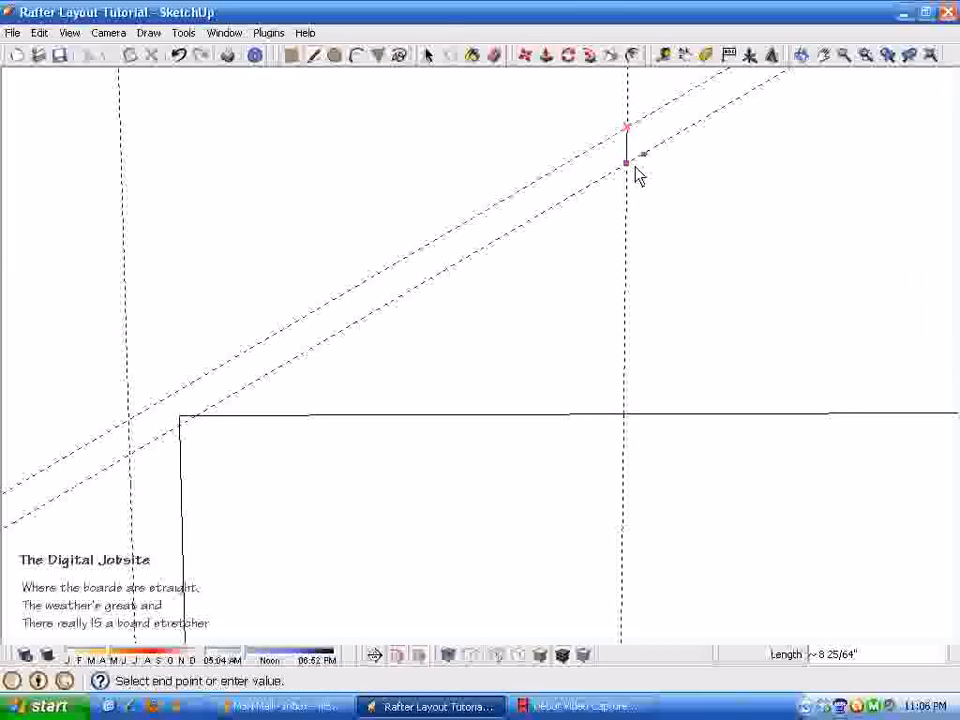
{"action": "left_click", "coordinate": [228, 384]}
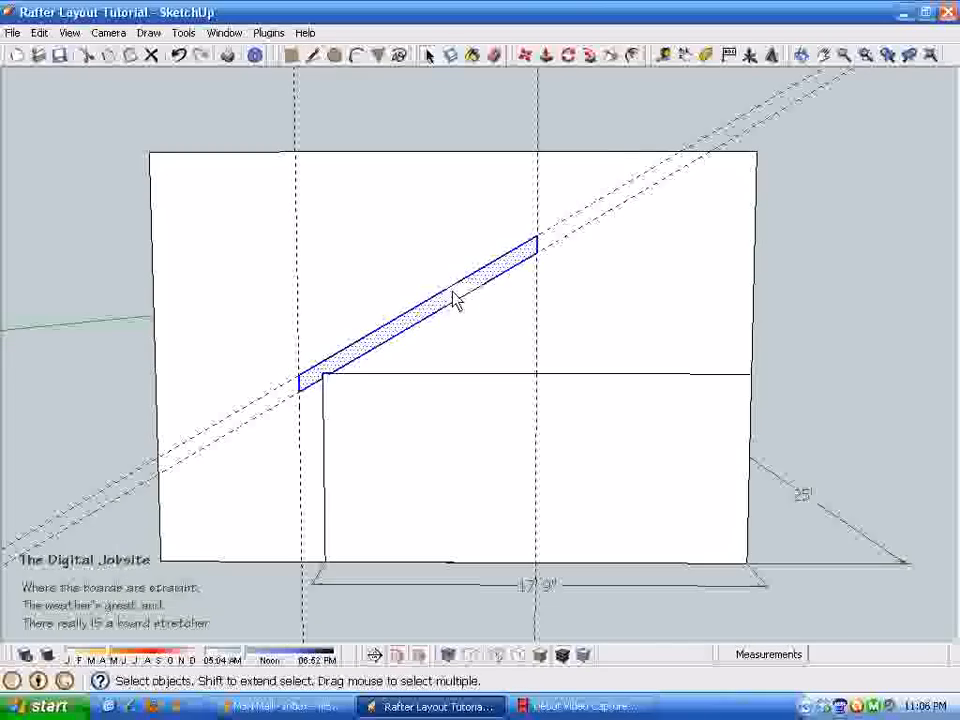
Push/Pull the rafter profile face into a board thickness standing atop the wall box.
{"action": "left_click_drag", "start_coordinate": [455, 305], "coordinate": [420, 500]}
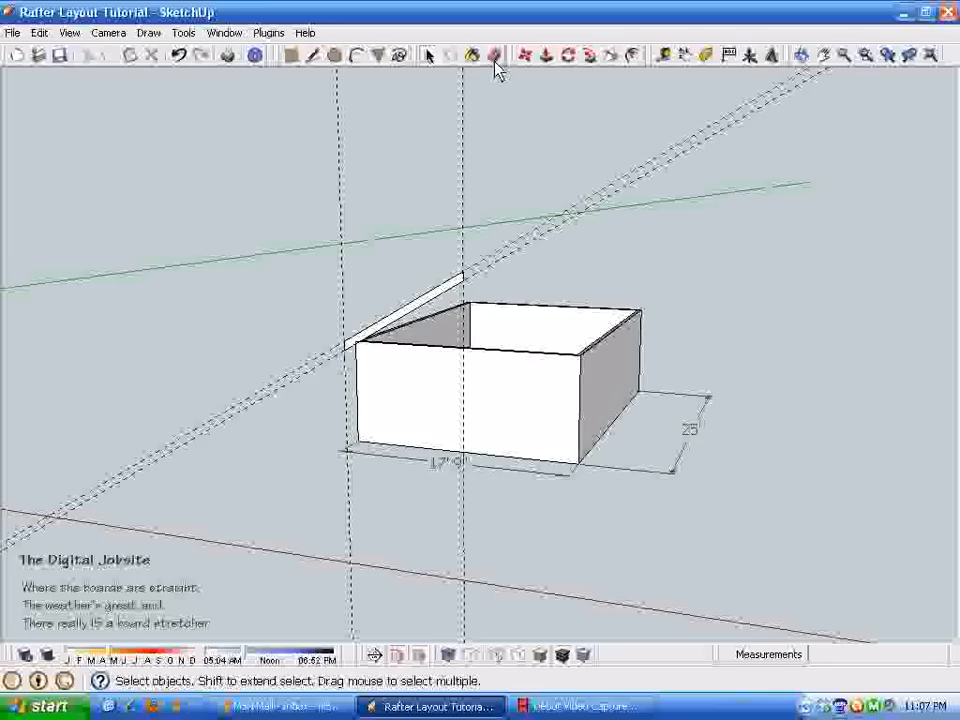
{"action": "left_click", "coordinate": [496, 55]}
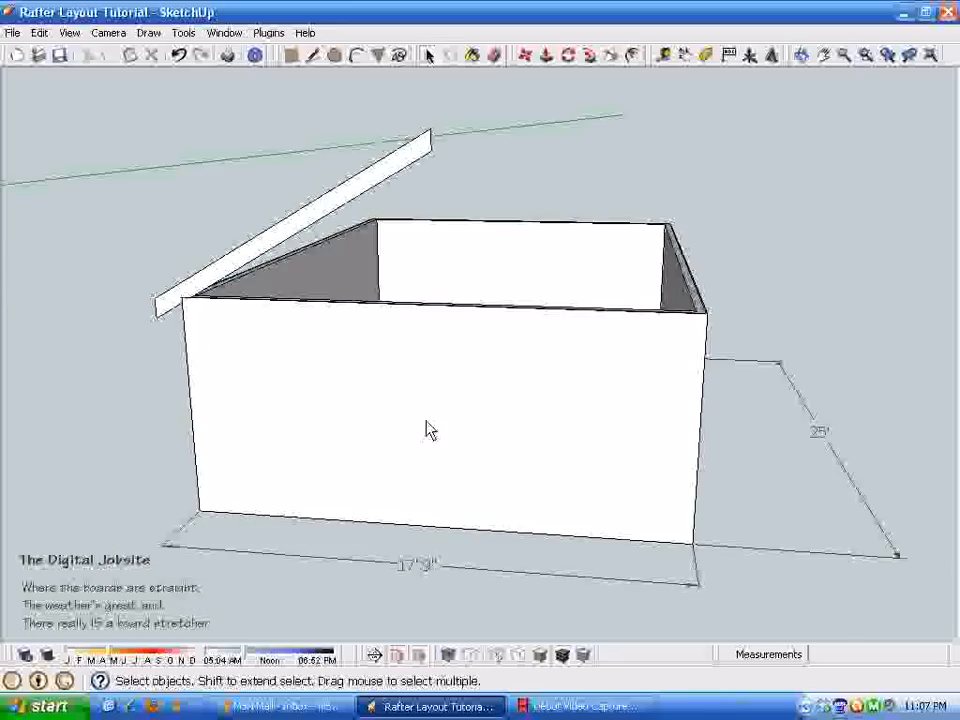
{"action": "left_click_drag", "start_coordinate": [428, 428], "coordinate": [288, 405]}
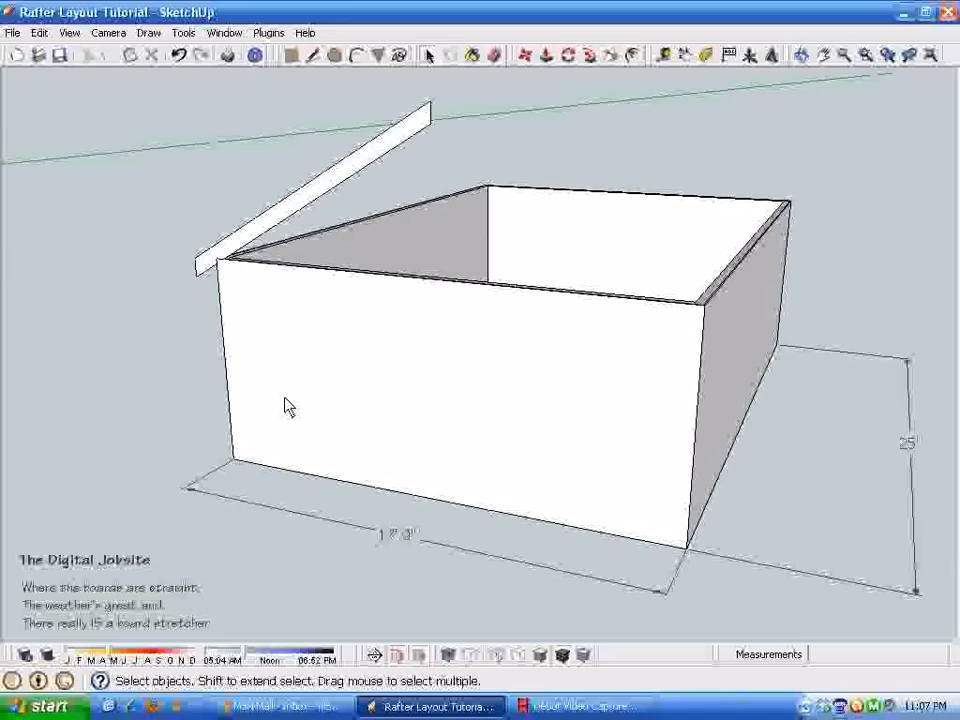